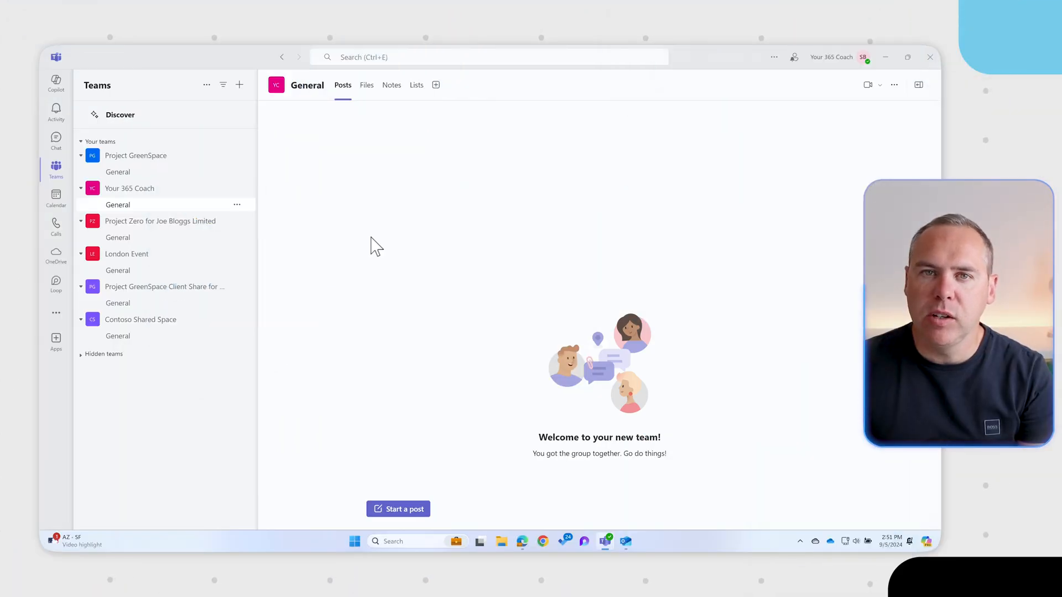
Step: Launch Planner from the More apps flyout in the Teams left rail
click(55, 312)
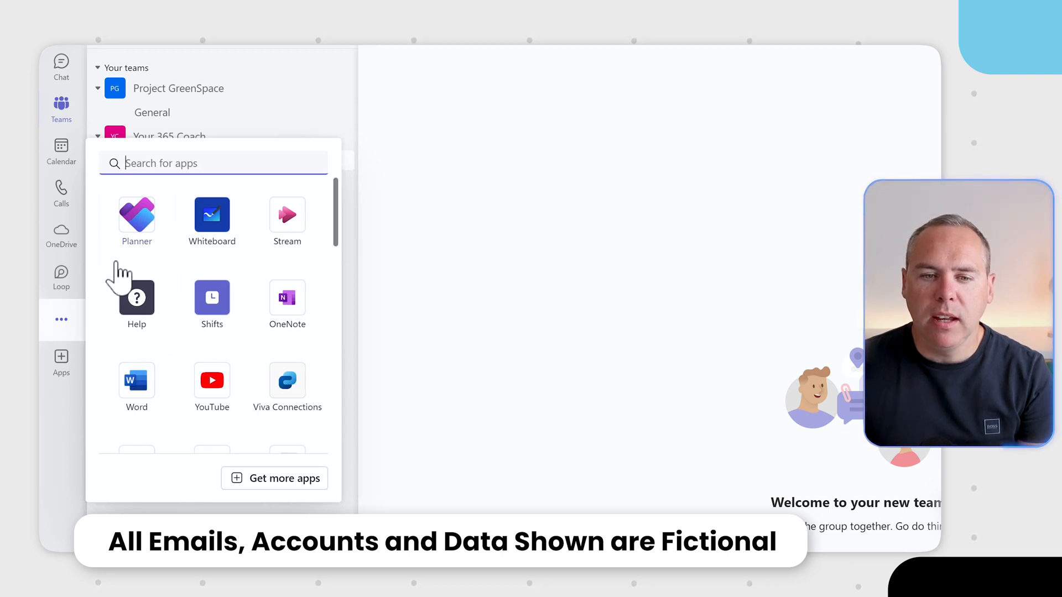
mouse_move(136, 278)
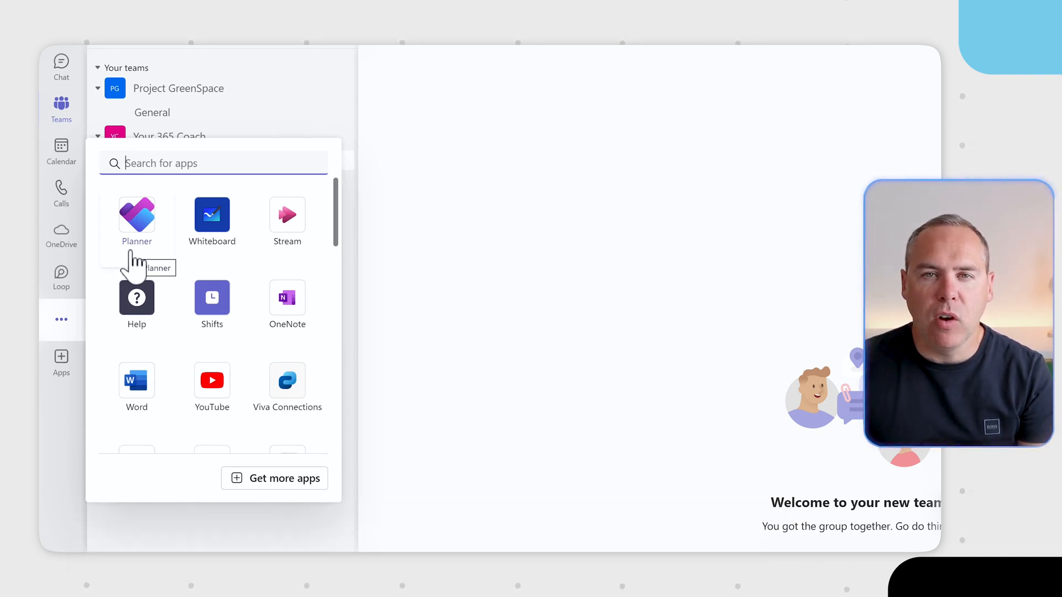
click(136, 215)
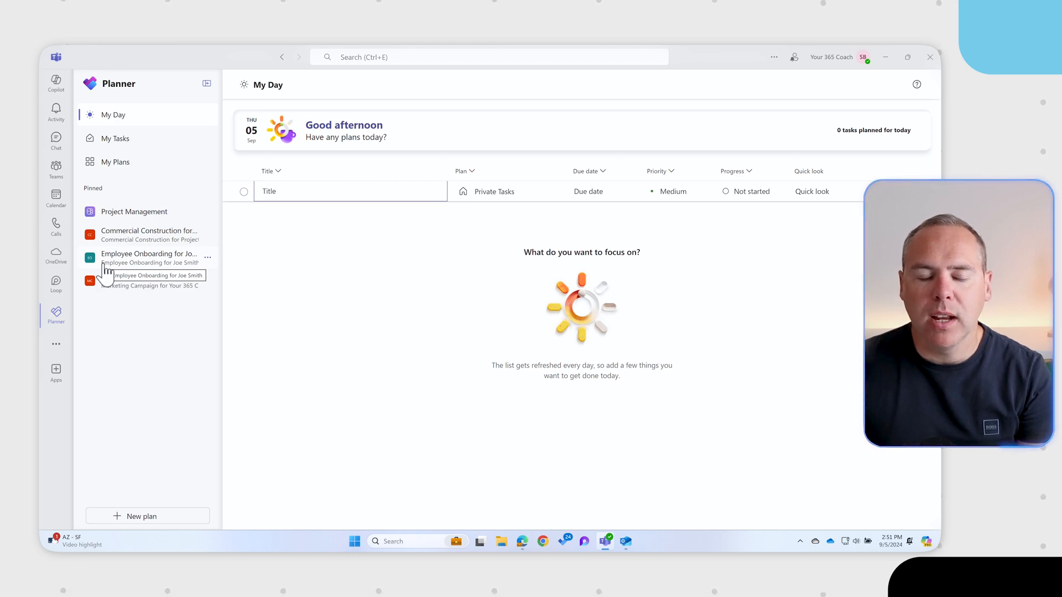
right_click(55, 315)
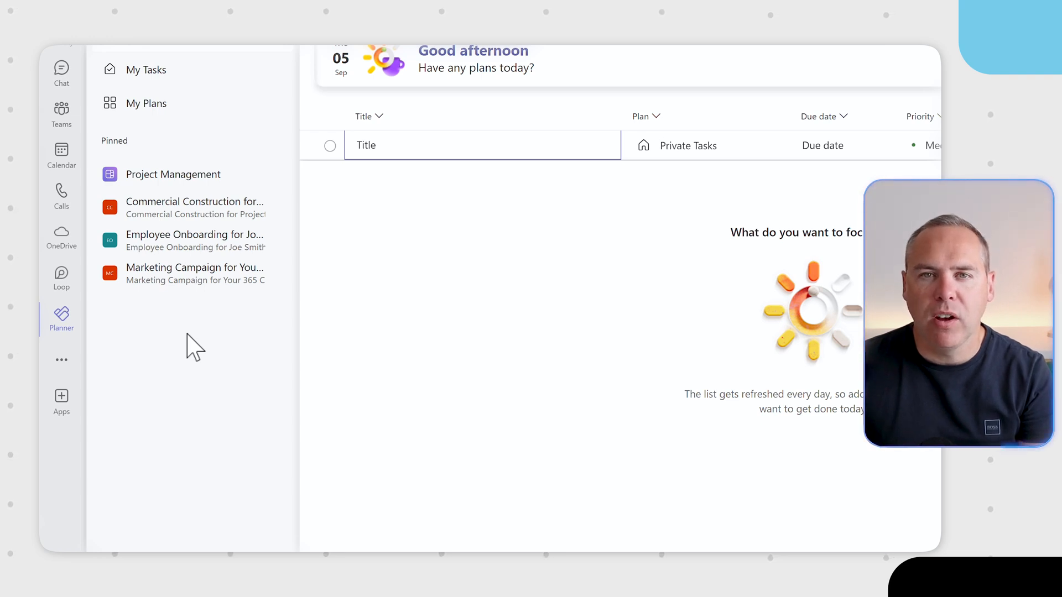
Step: In My Tasks, try the Private tasks and Assigned to me pills, ending on Flagged emails
click(140, 167)
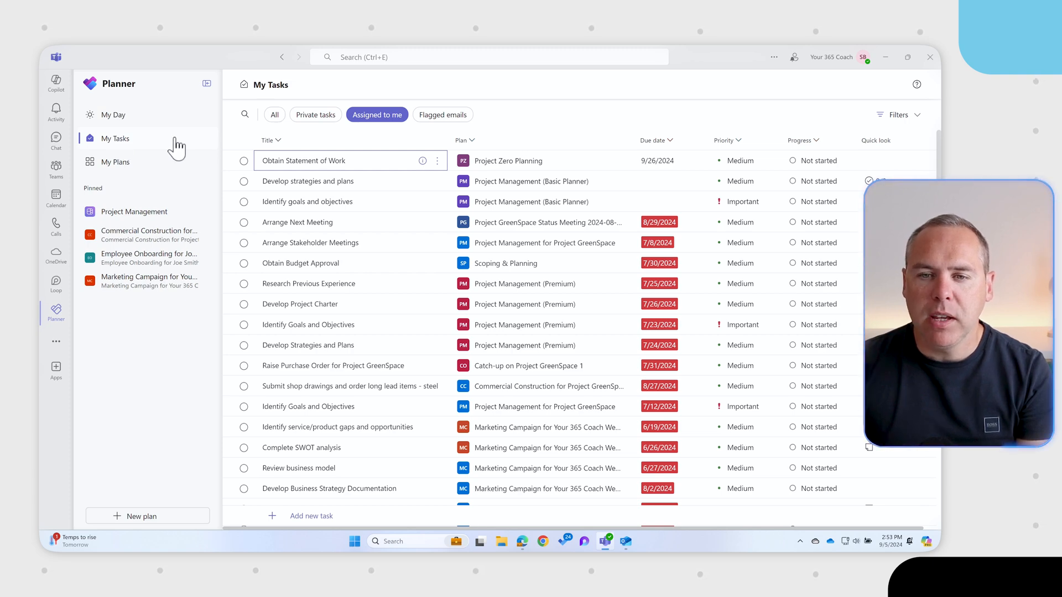
mouse_move(333, 138)
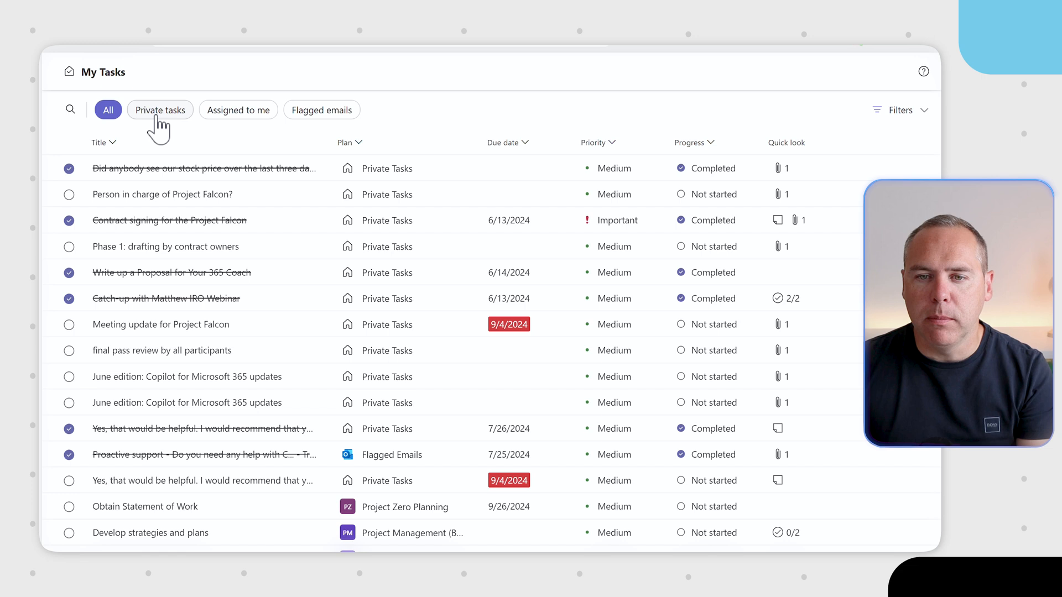
click(160, 109)
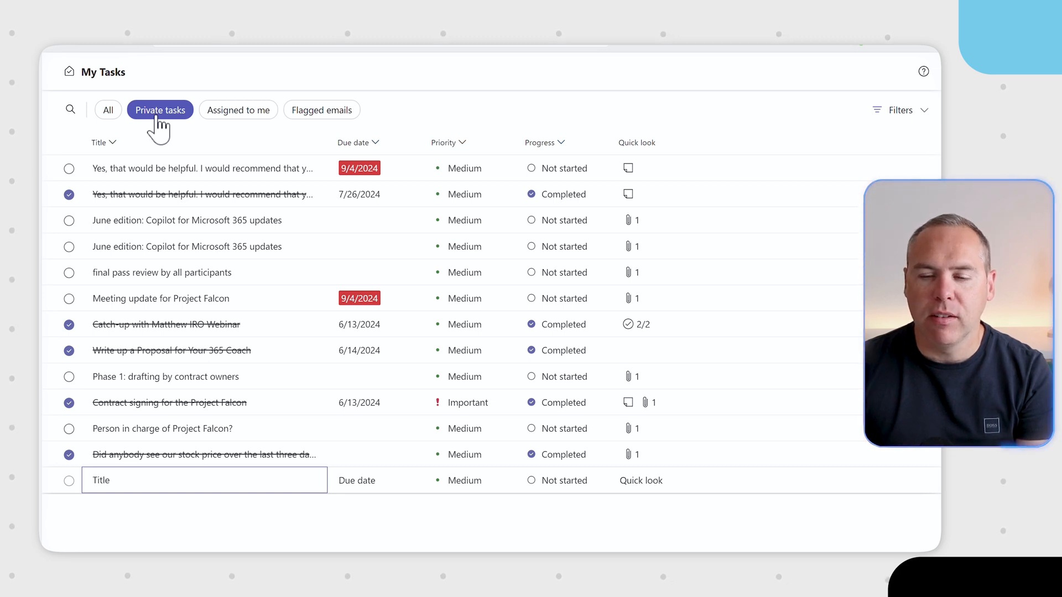
click(238, 109)
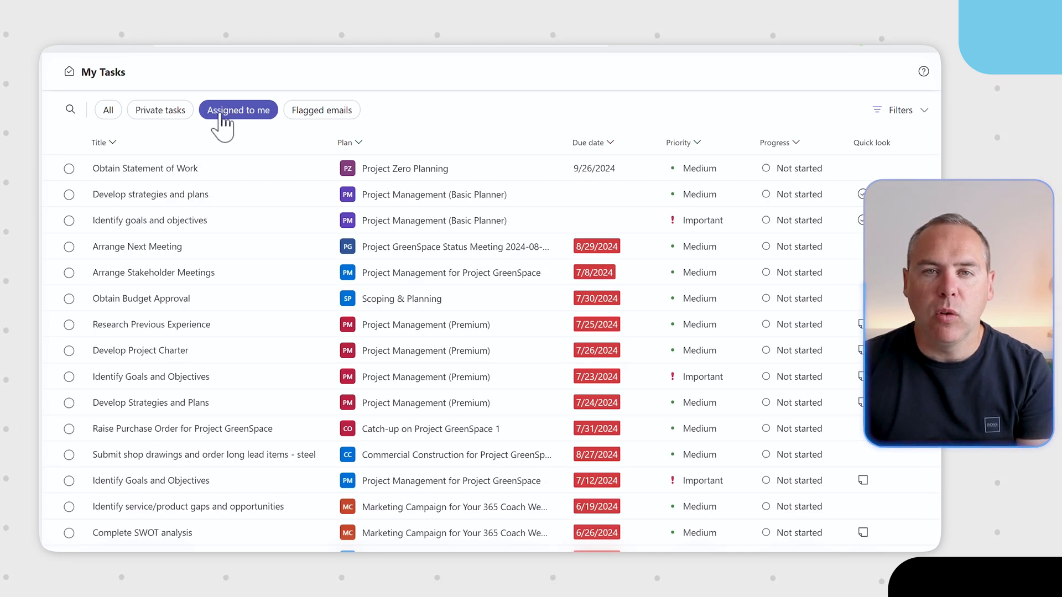
click(322, 110)
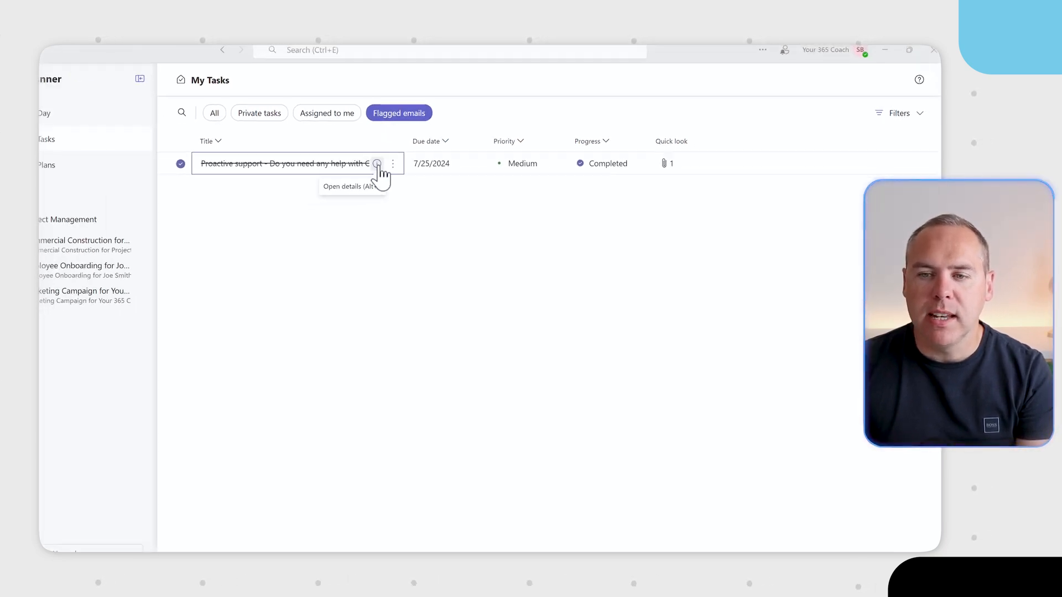
Step: Open and then close the details of the completed flagged-email task
click(377, 163)
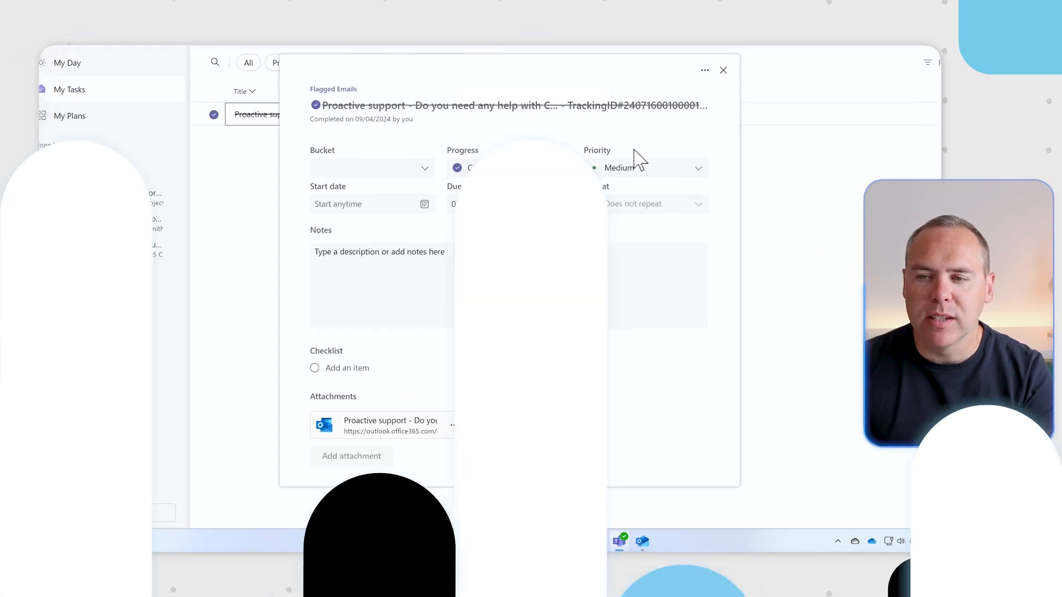
click(722, 70)
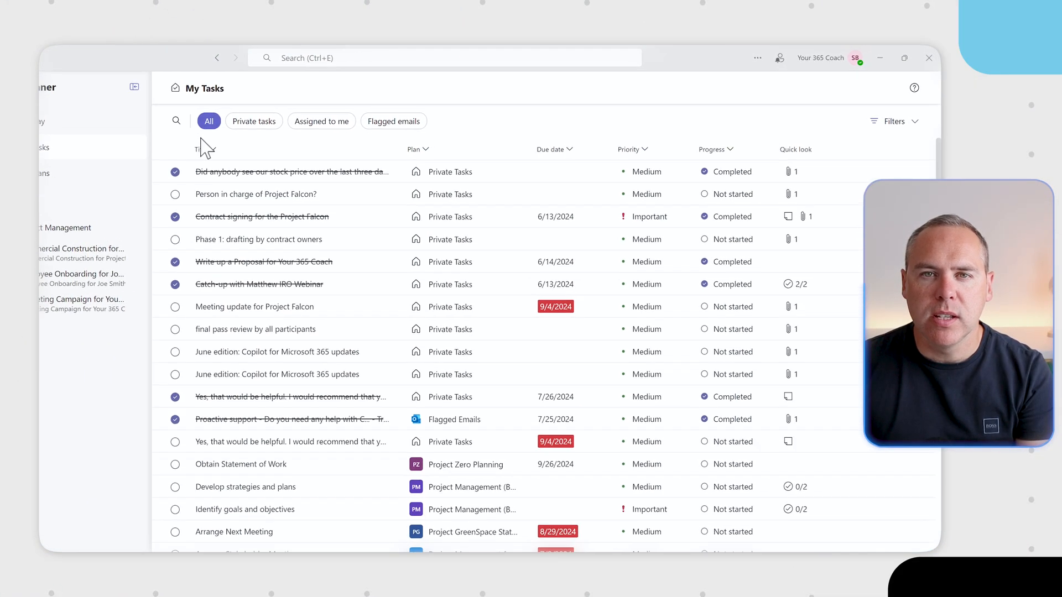
Step: Filter My Tasks to Progress: Not started and Due date: Late
click(893, 120)
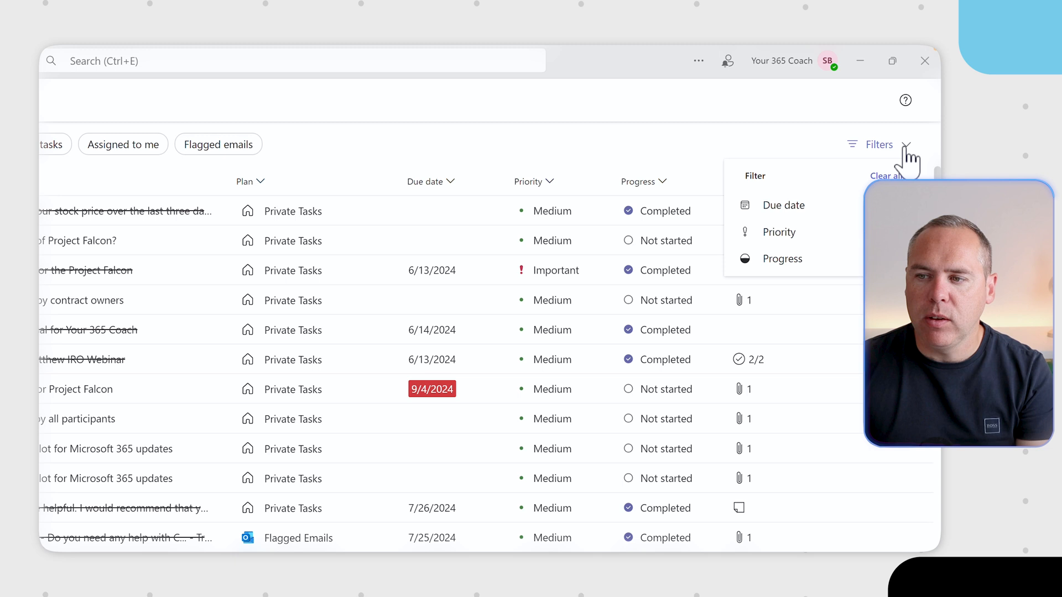
click(783, 206)
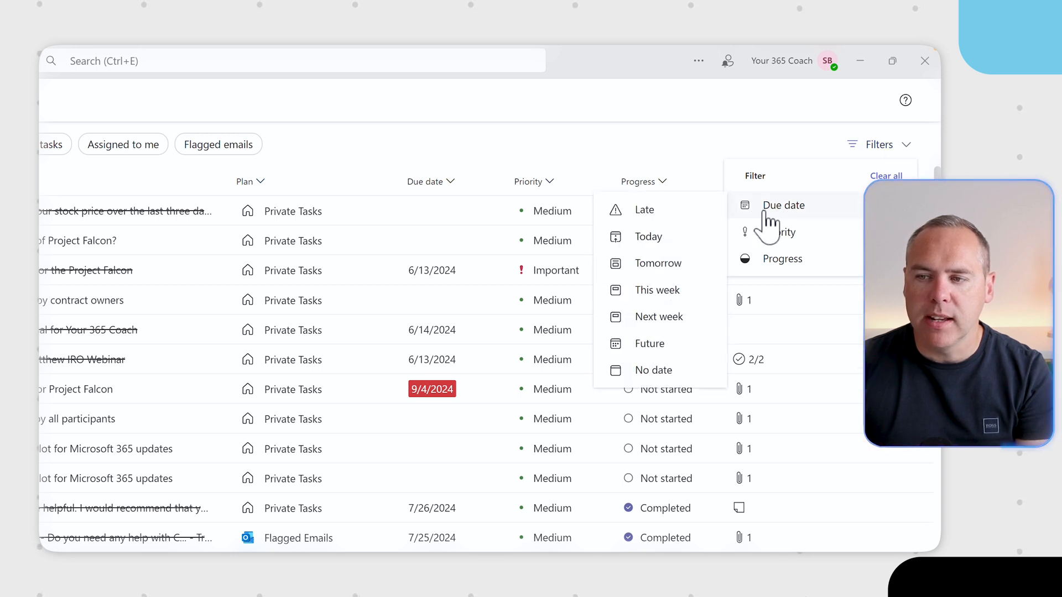
click(781, 258)
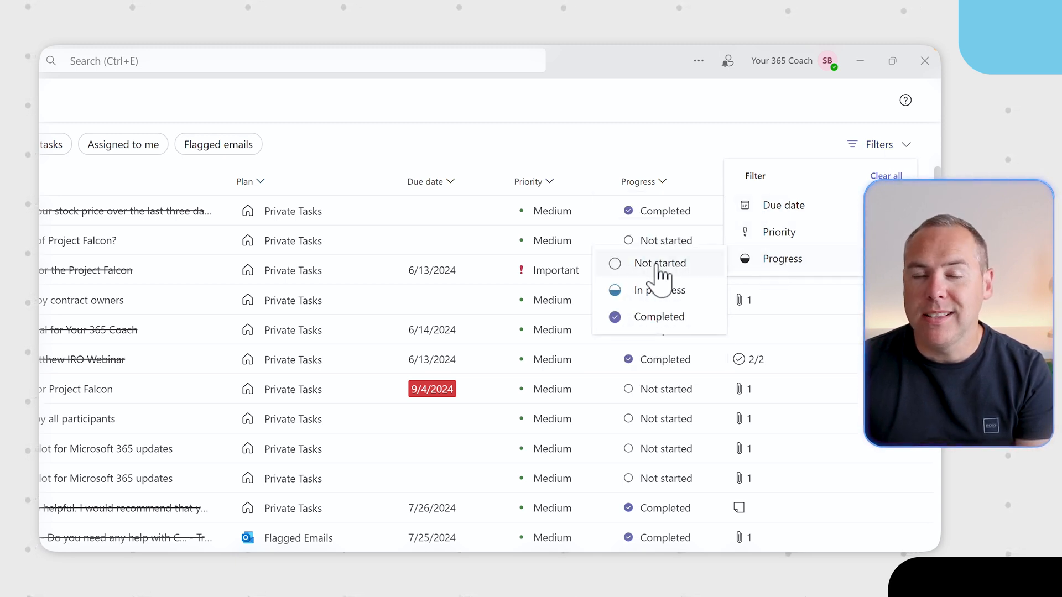
click(657, 263)
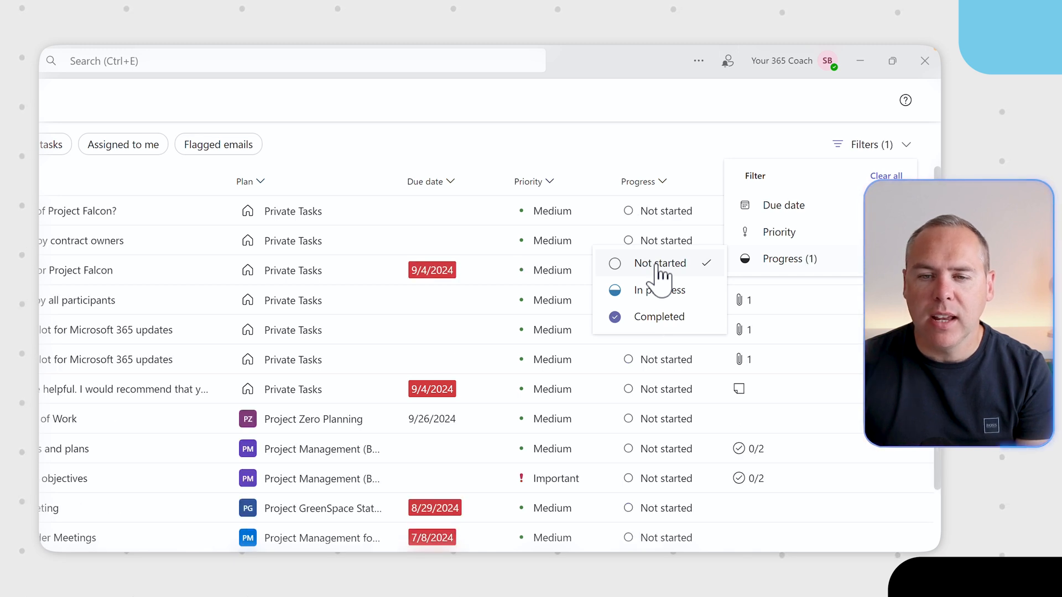
click(783, 205)
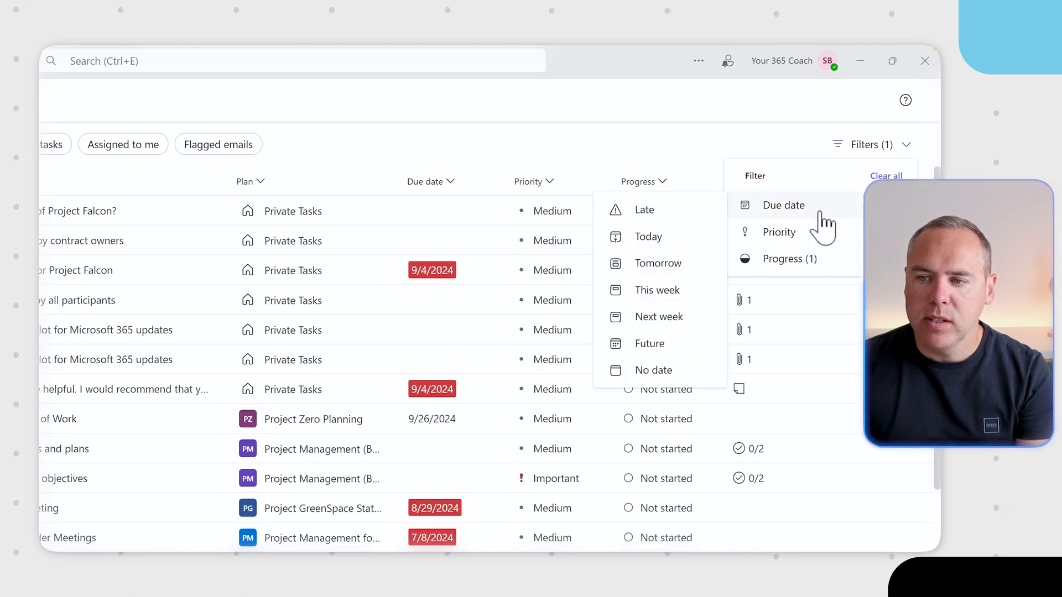
click(656, 290)
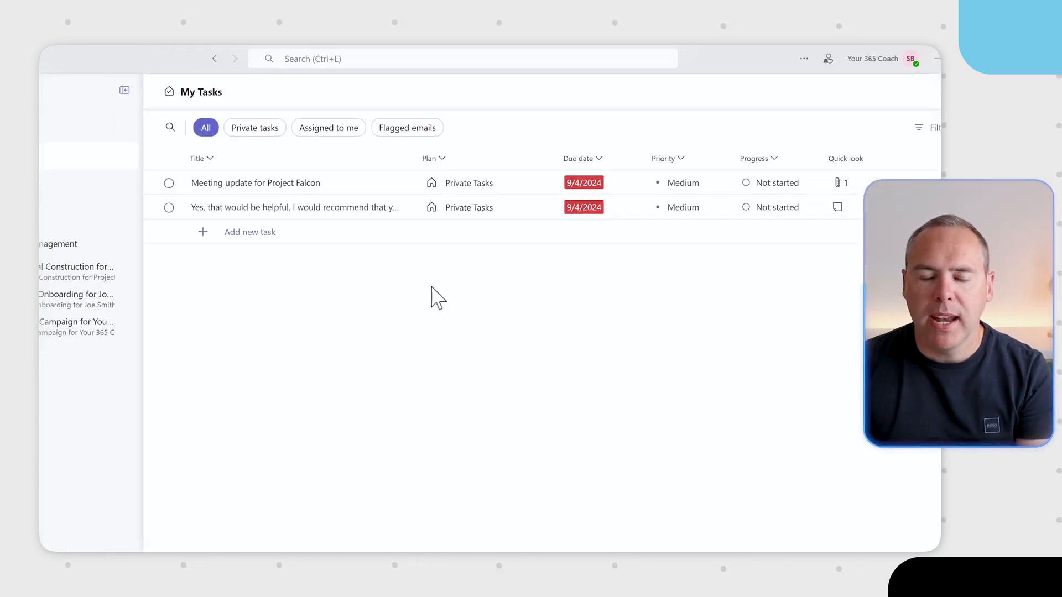
Step: Add both late, not-started private tasks to My Day and confirm them there
click(113, 115)
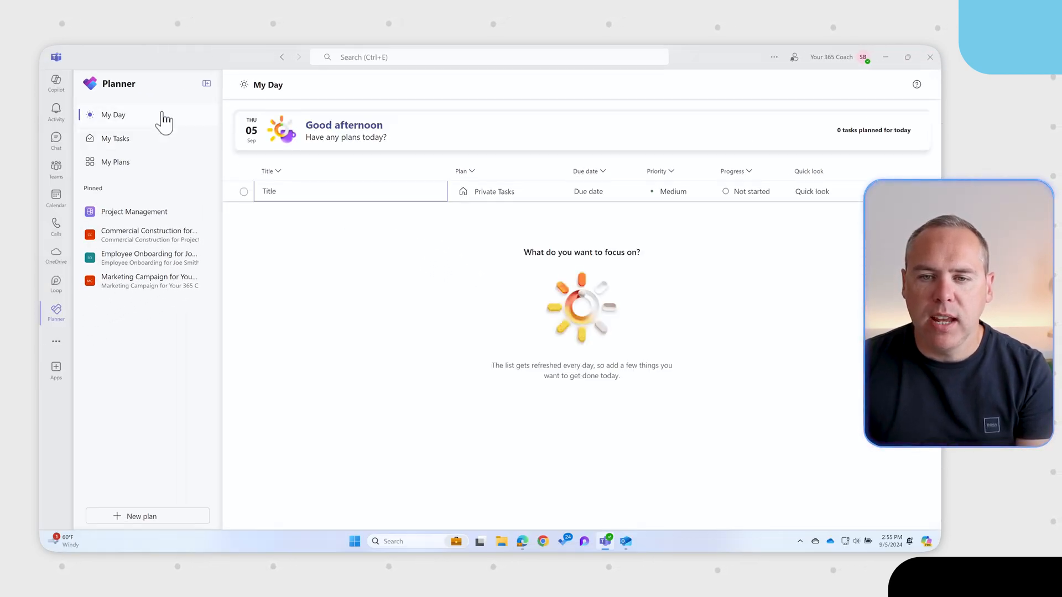
mouse_move(353, 284)
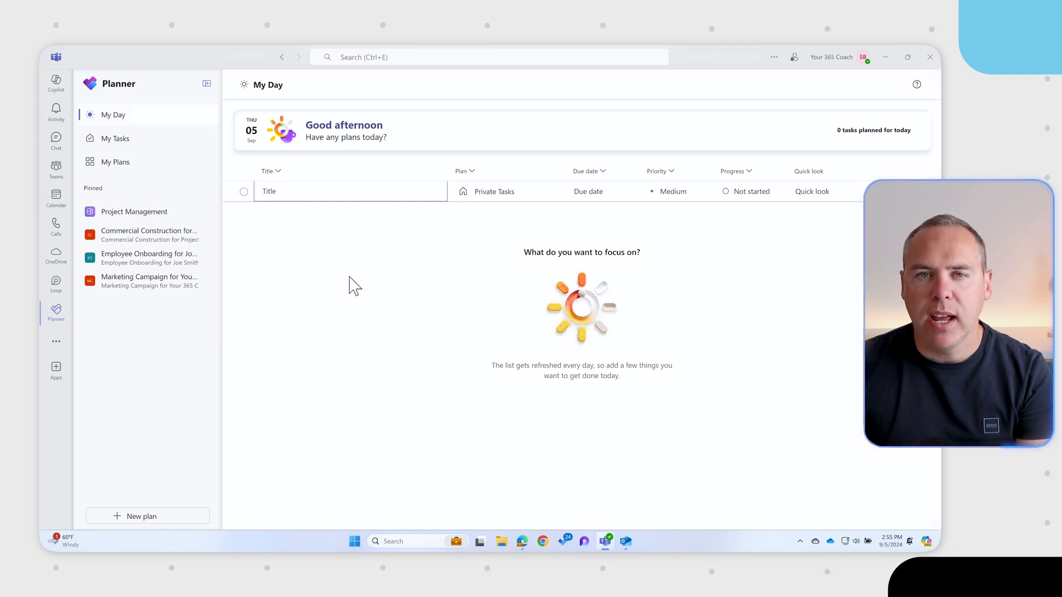
mouse_move(172, 149)
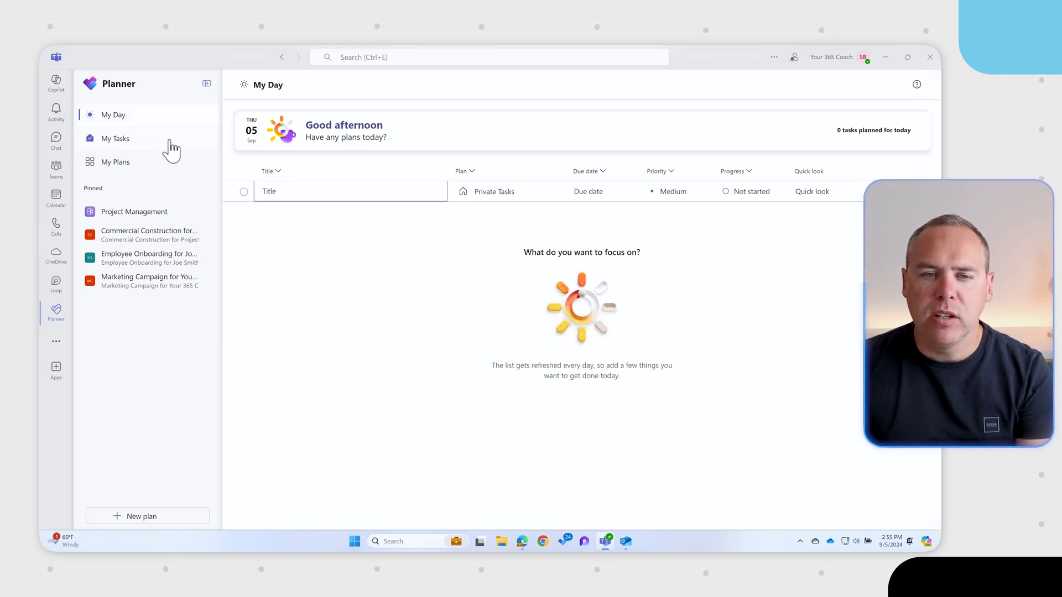
click(115, 139)
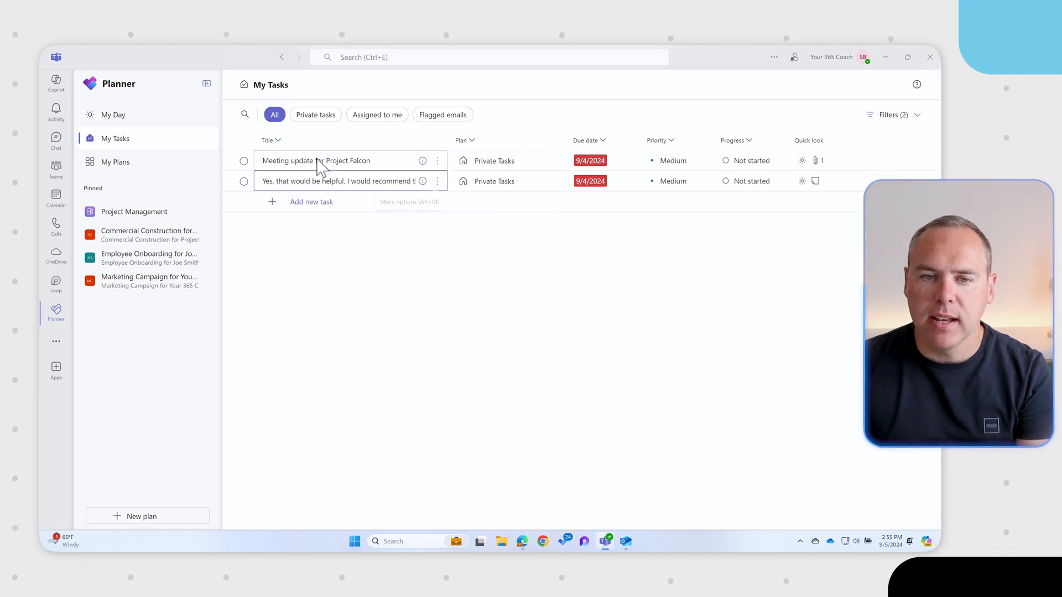
click(113, 114)
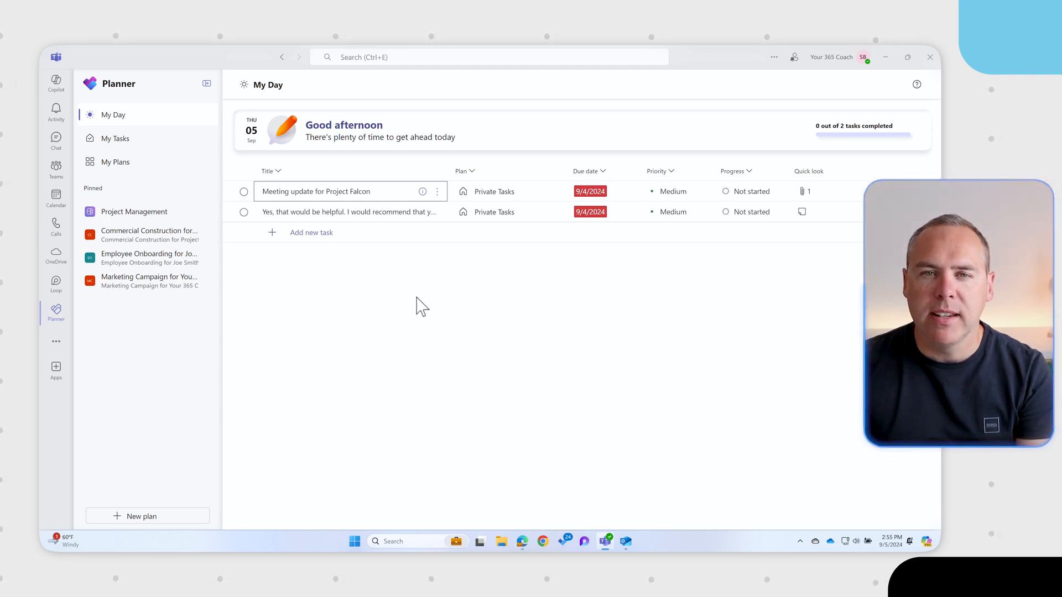
Step: Clear all My Tasks filters, then switch back to My Day
click(113, 139)
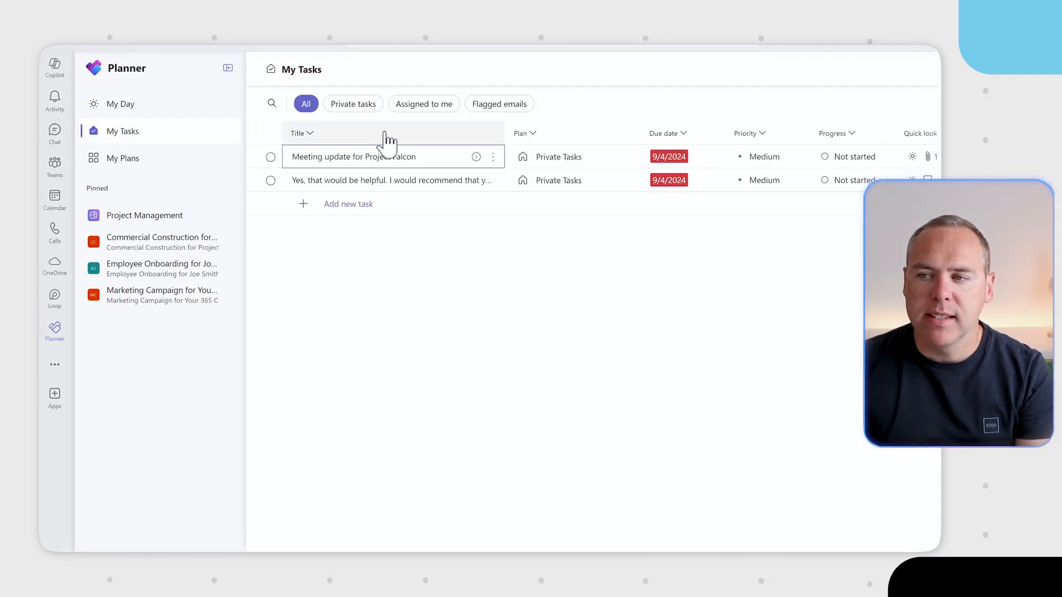
click(887, 103)
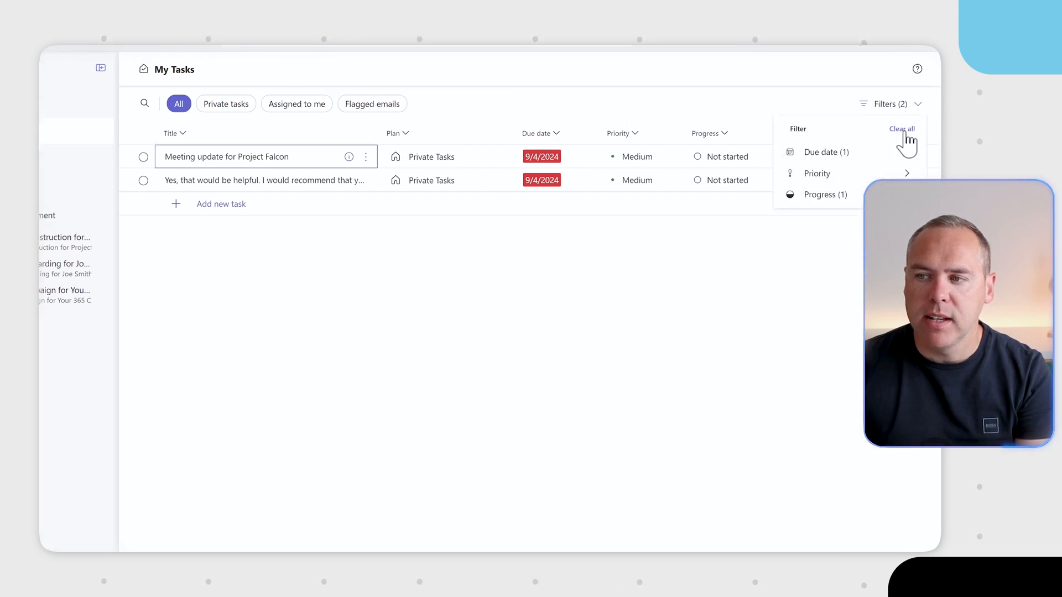
click(901, 129)
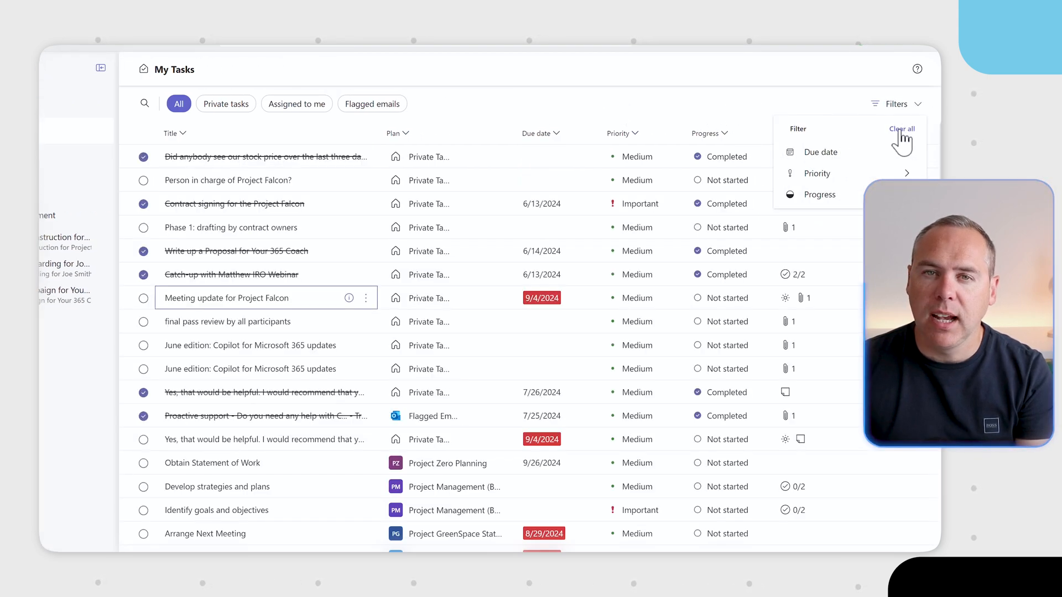
click(112, 115)
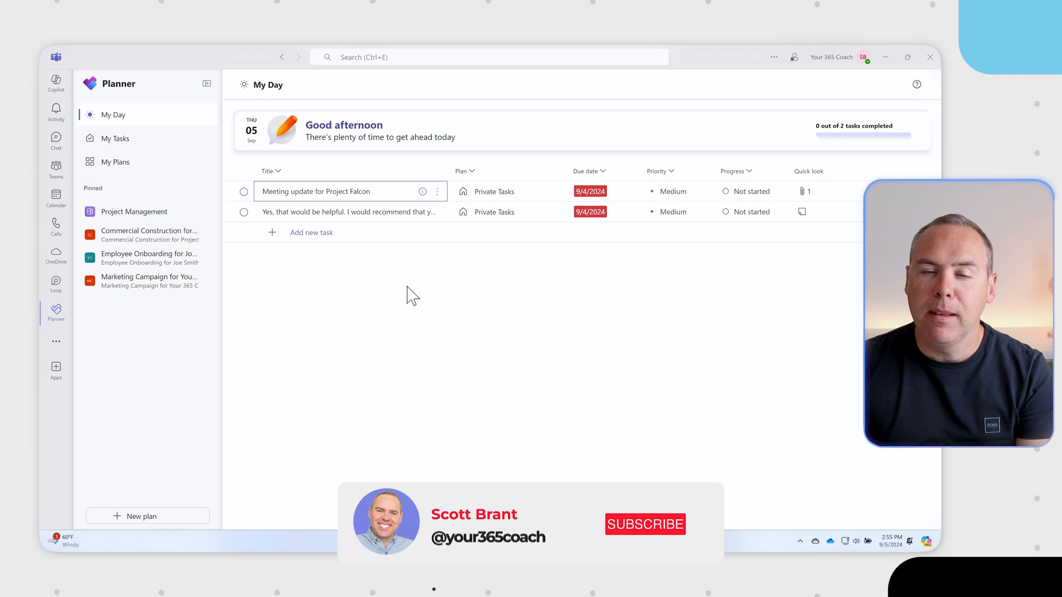
click(644, 525)
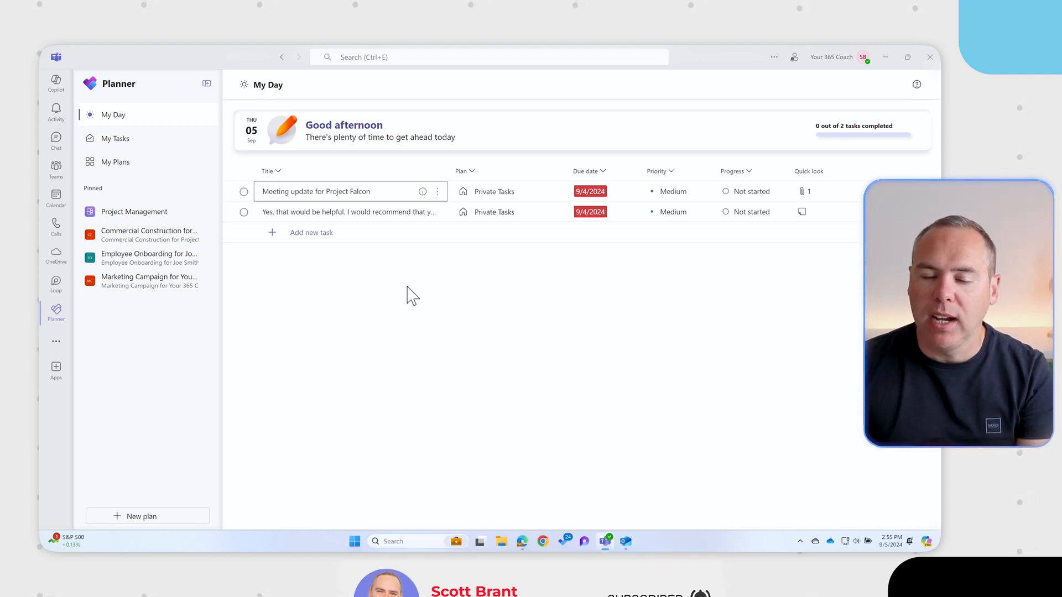
click(244, 191)
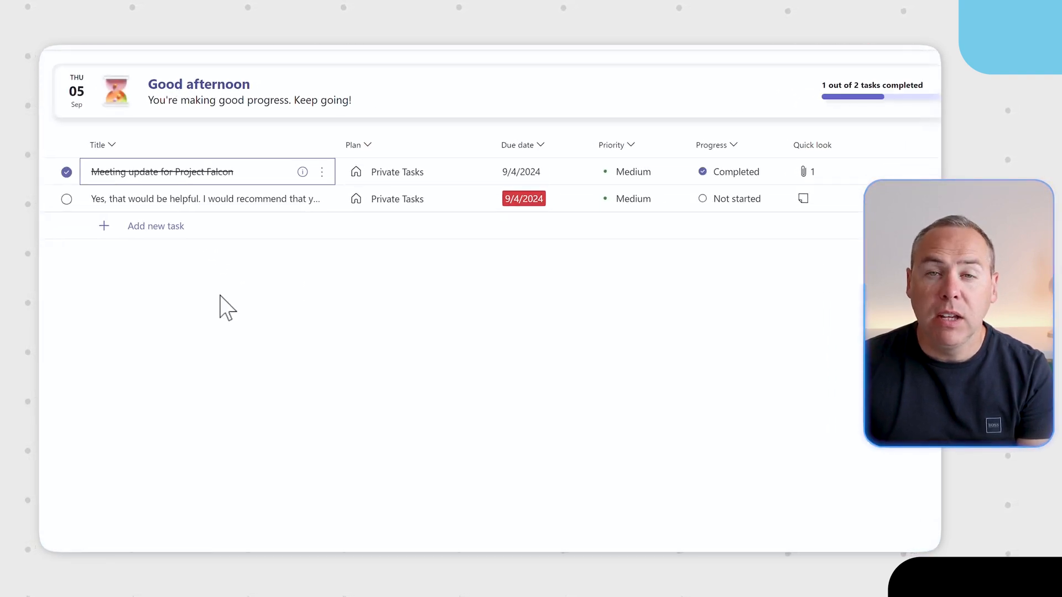
click(65, 171)
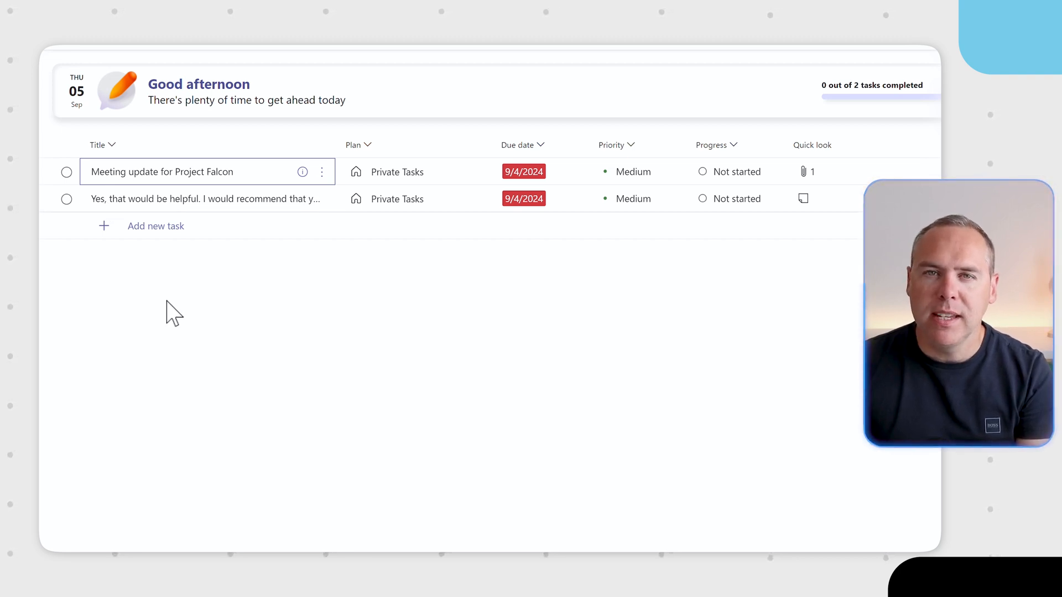
mouse_move(302, 172)
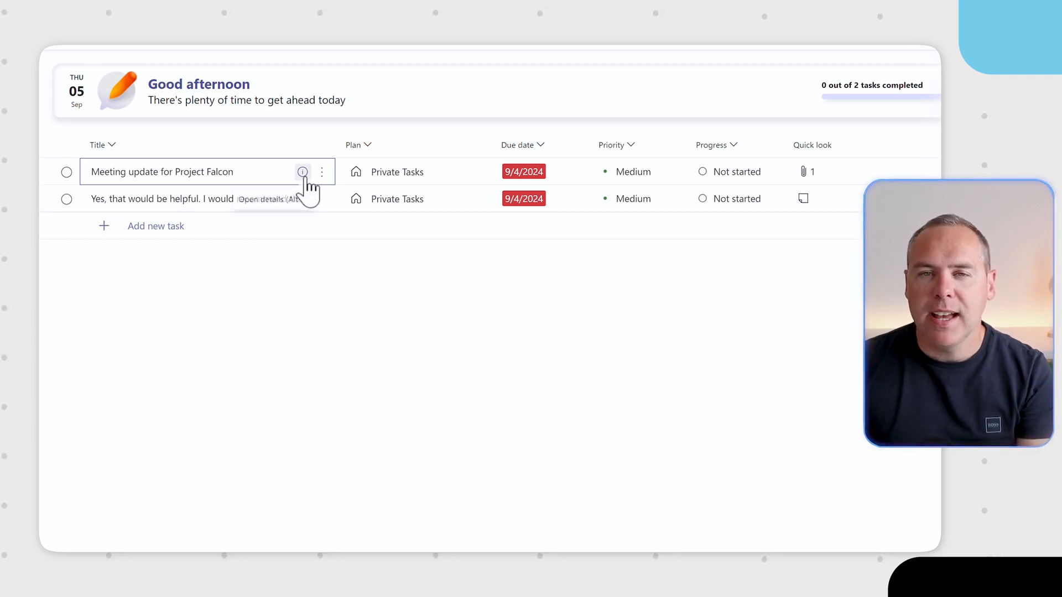
click(302, 172)
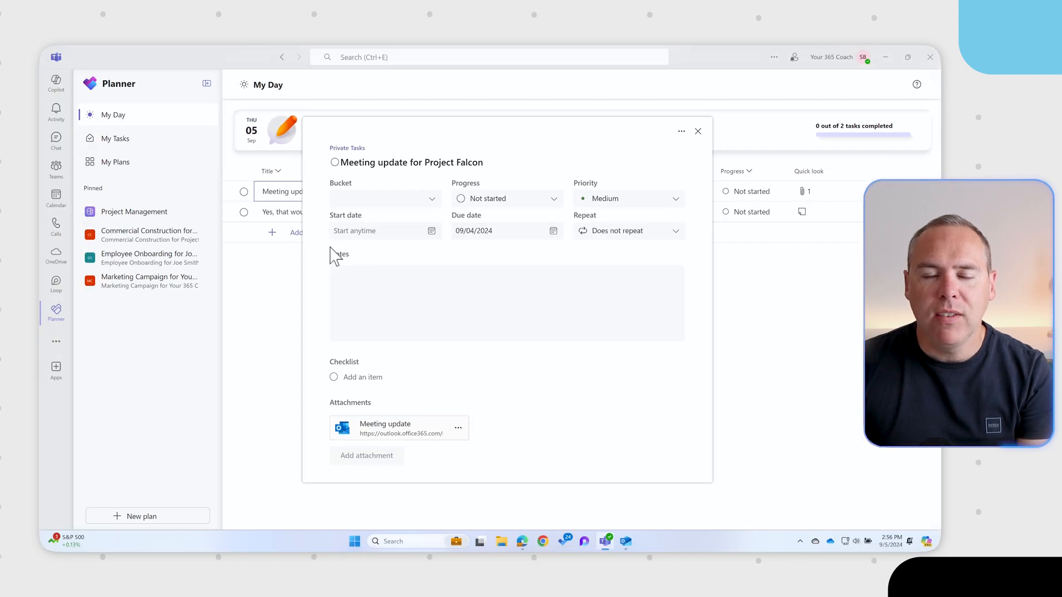
mouse_move(320, 278)
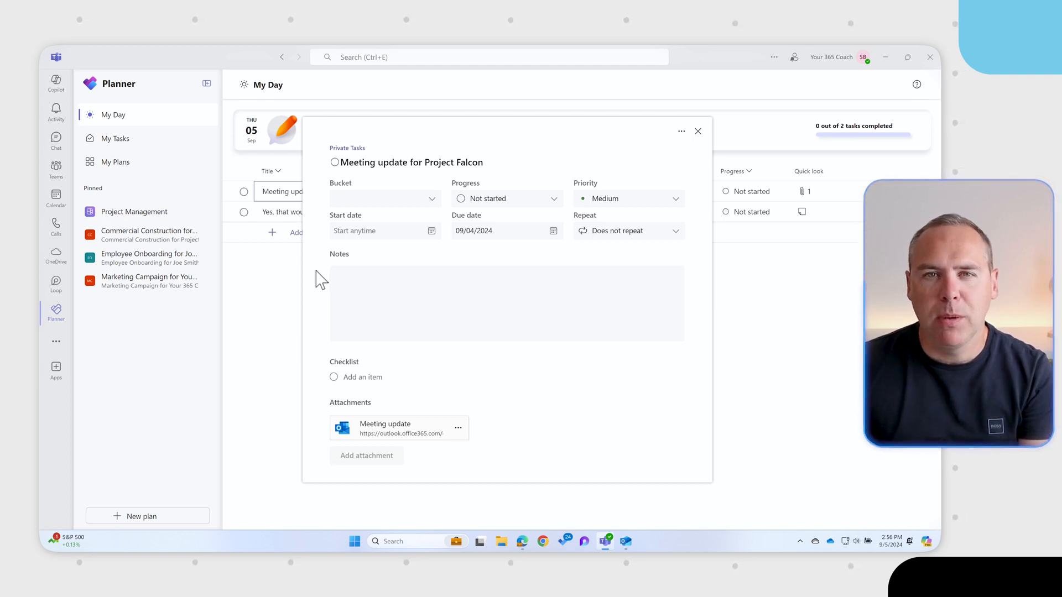
mouse_move(661, 149)
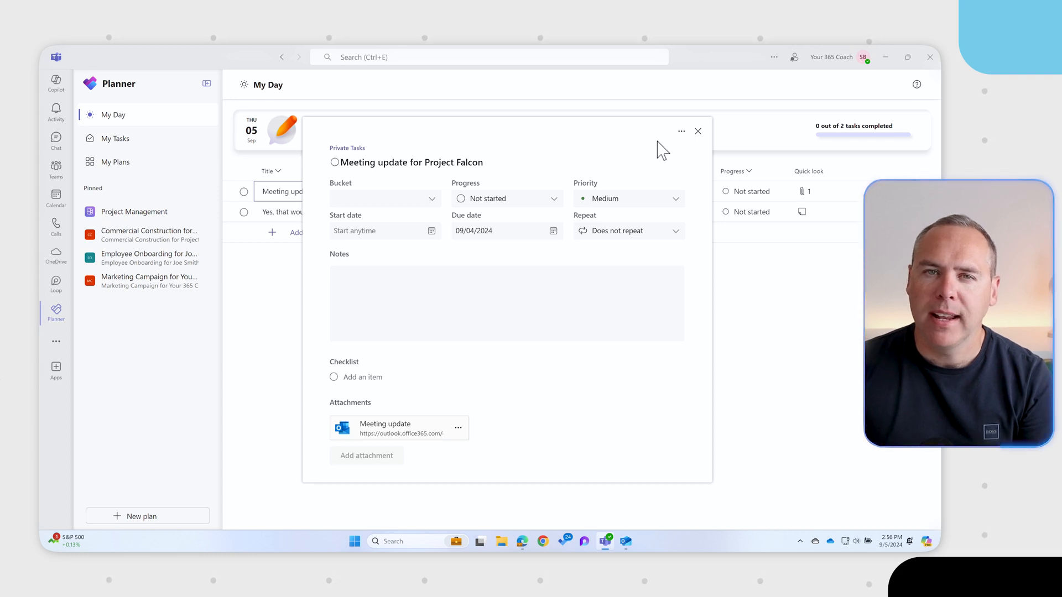
Step: Close the 'Meeting update for Project Falcon' details pane
click(698, 130)
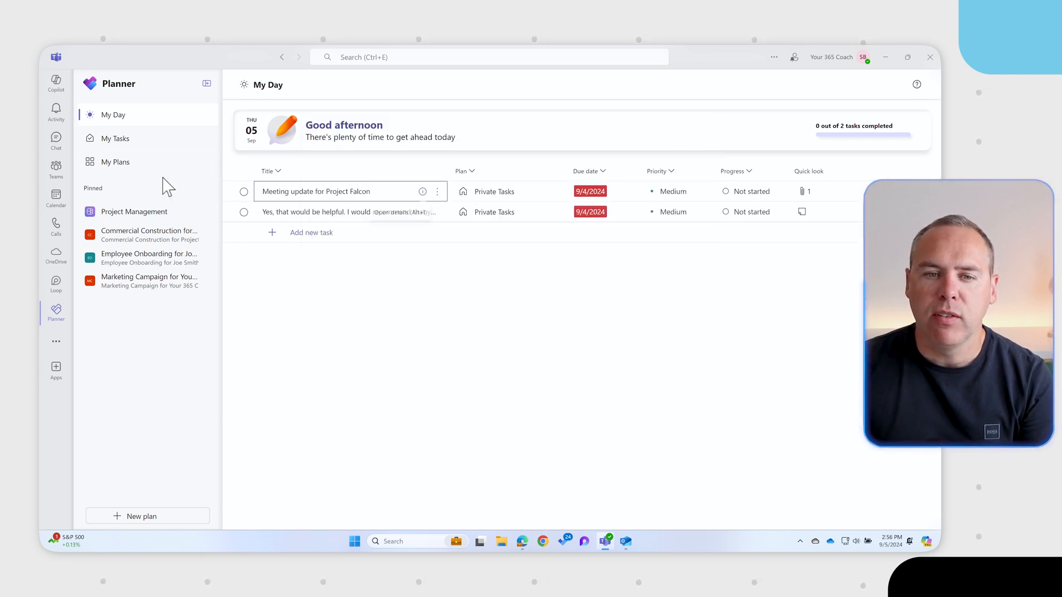
Step: Open My Plans and step through the Shared, Personal, Pinned and My Teams pills
click(115, 161)
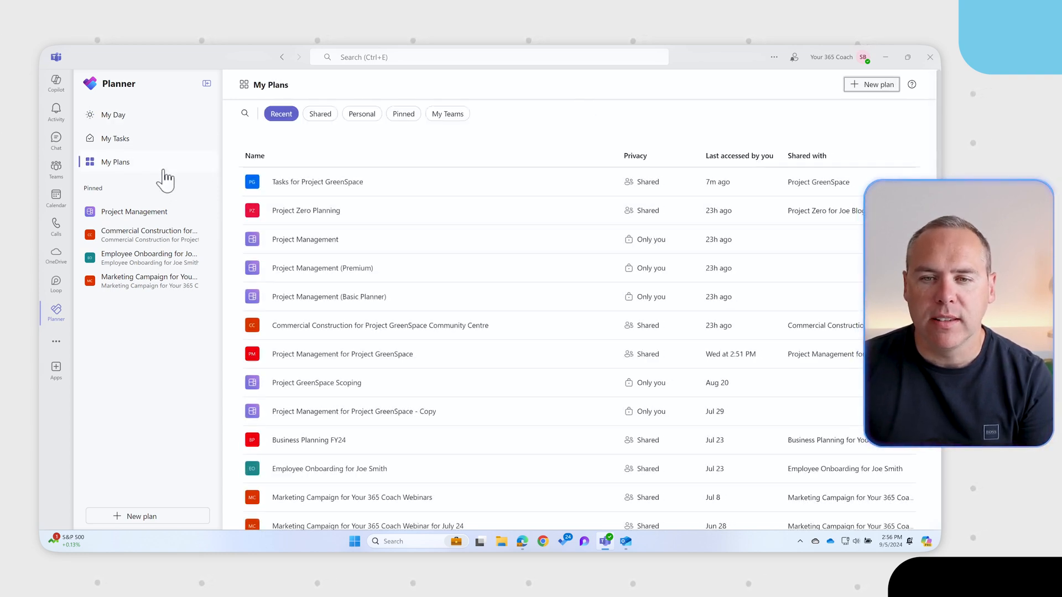
mouse_move(337, 165)
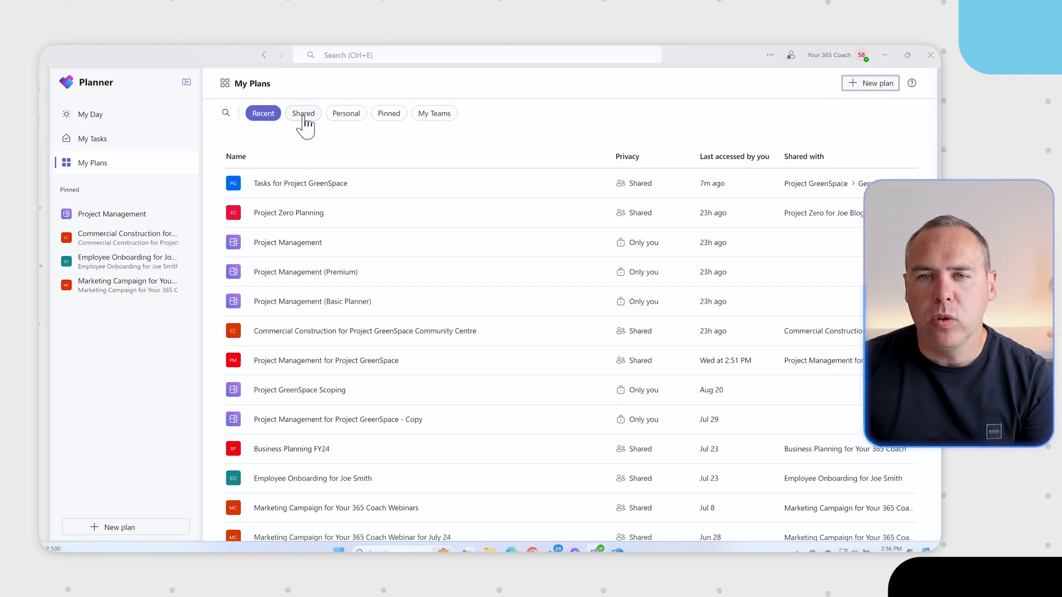
click(303, 112)
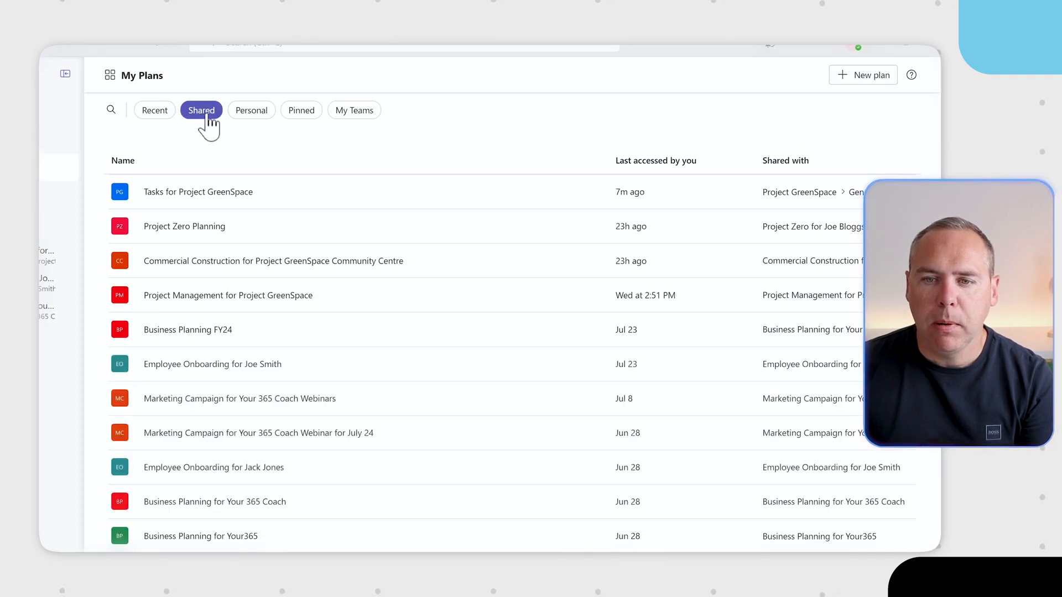
click(252, 110)
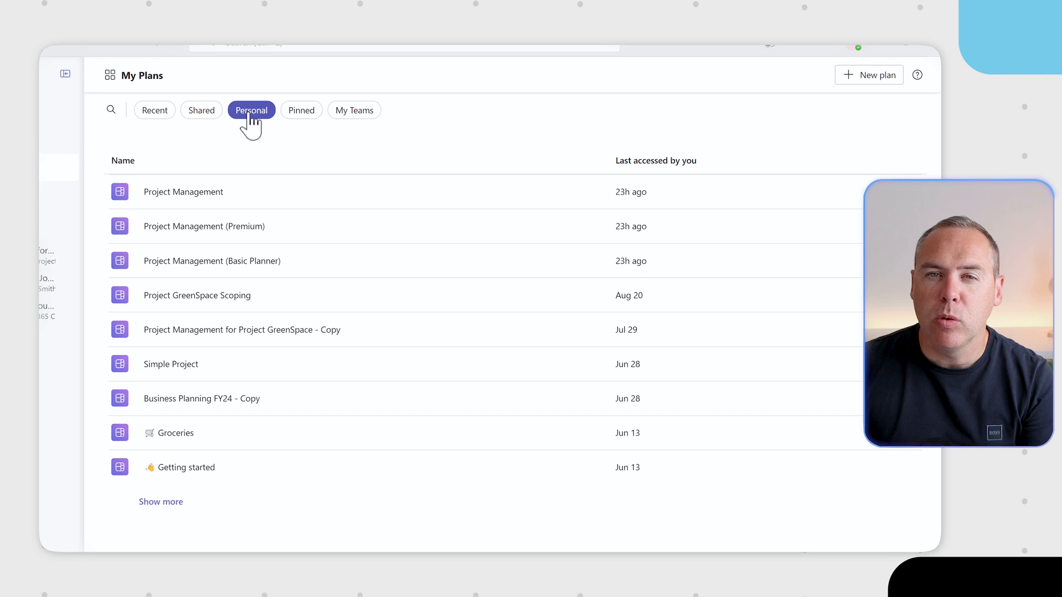
click(300, 110)
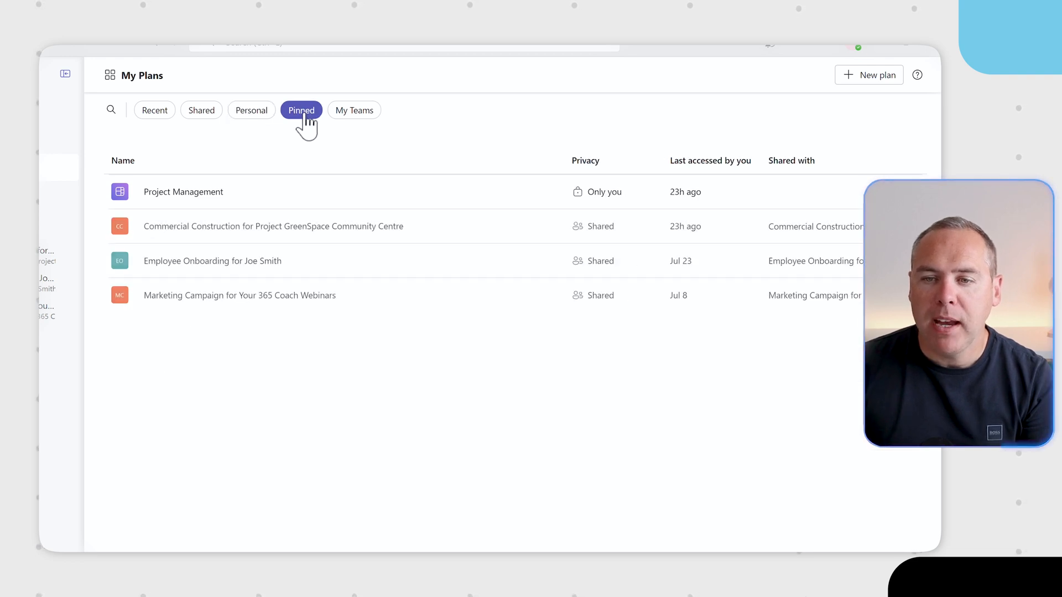
click(353, 109)
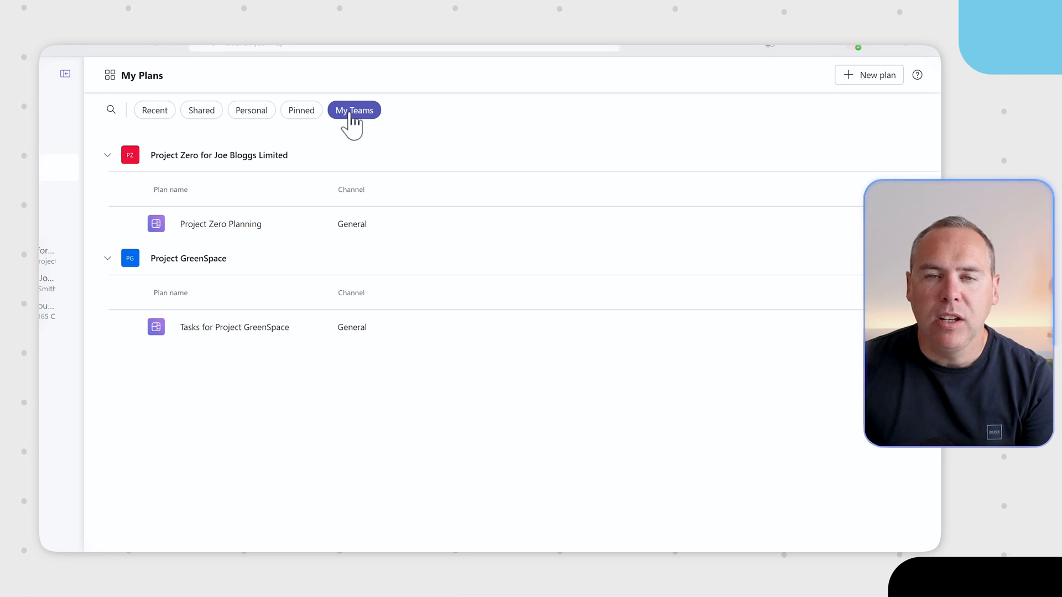
mouse_move(220, 223)
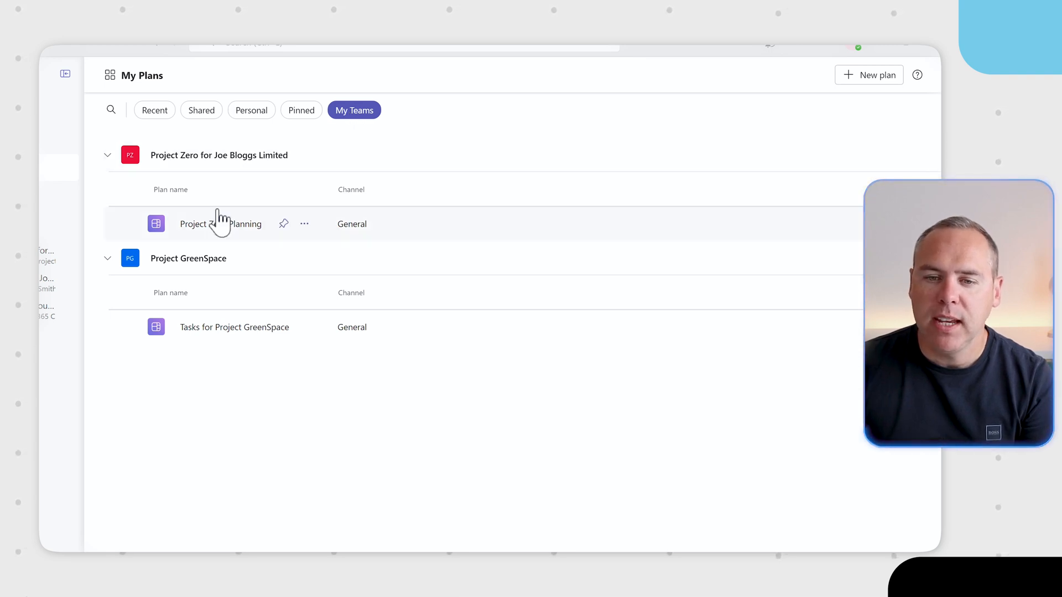
mouse_move(225, 242)
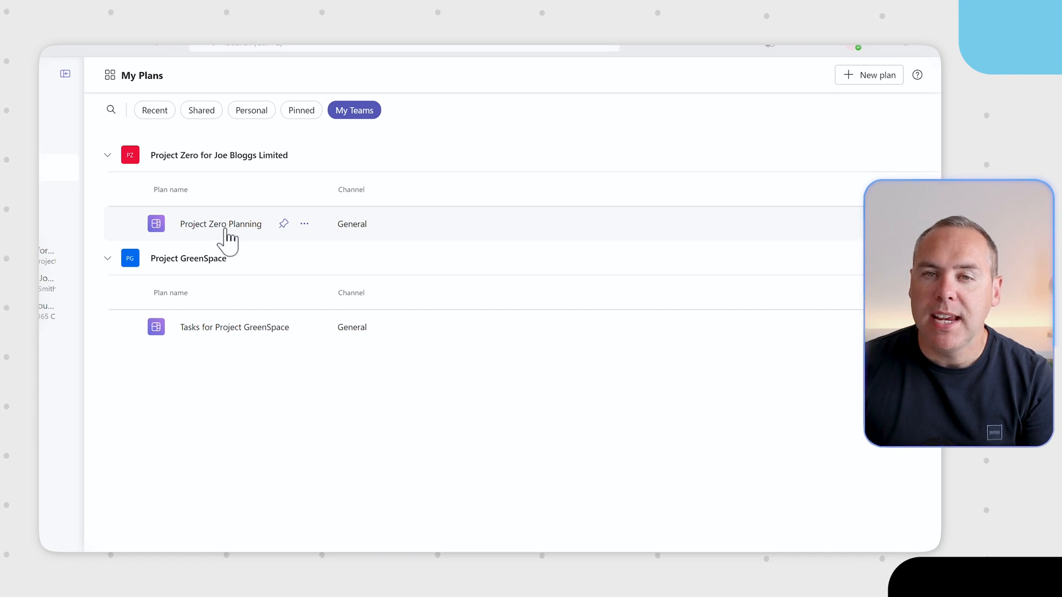
Step: View the Project Zero Planning board, then return via the My Plans breadcrumb
click(220, 223)
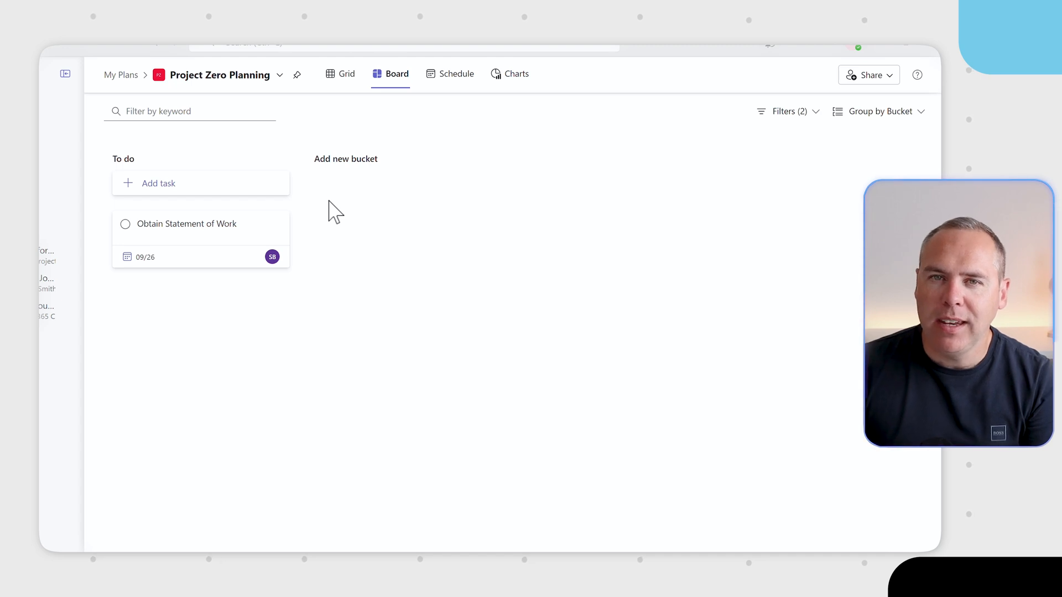
mouse_move(126, 79)
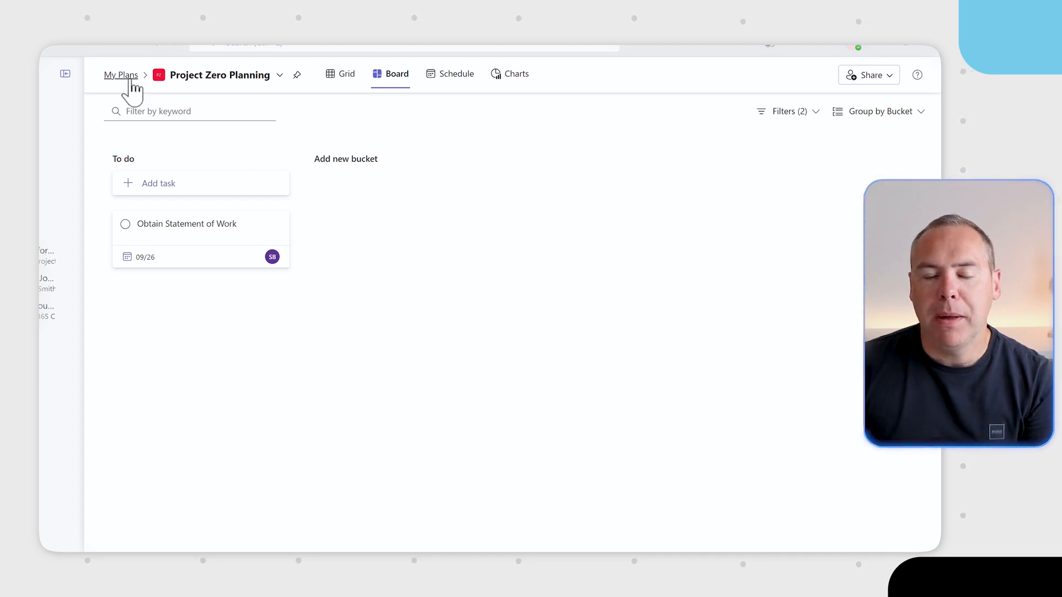
click(120, 75)
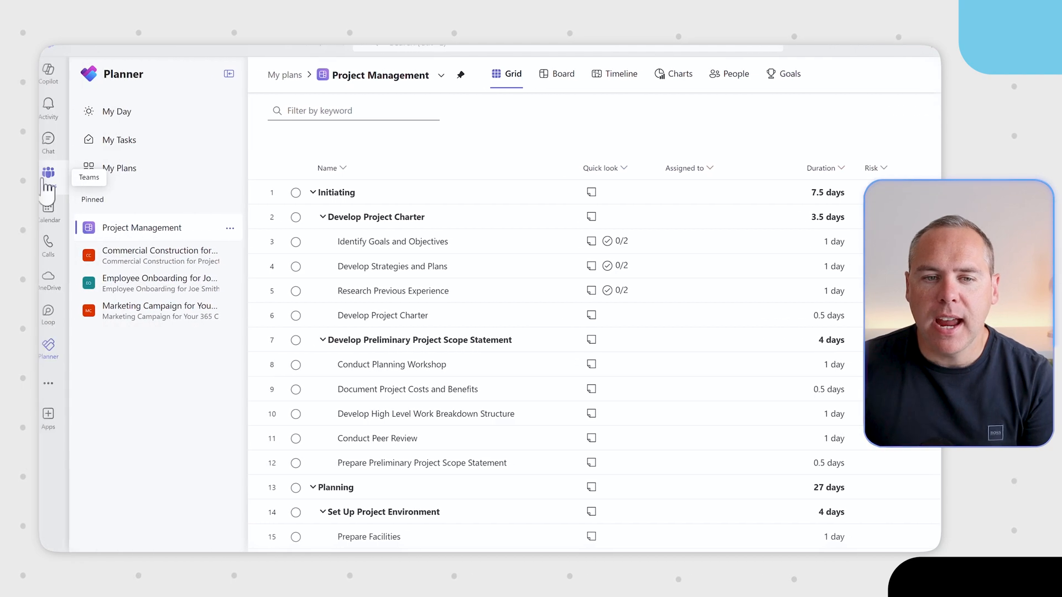
Step: Add a Planner tab named 'Tasks' with a new plan to Your 365 Coach General
click(49, 175)
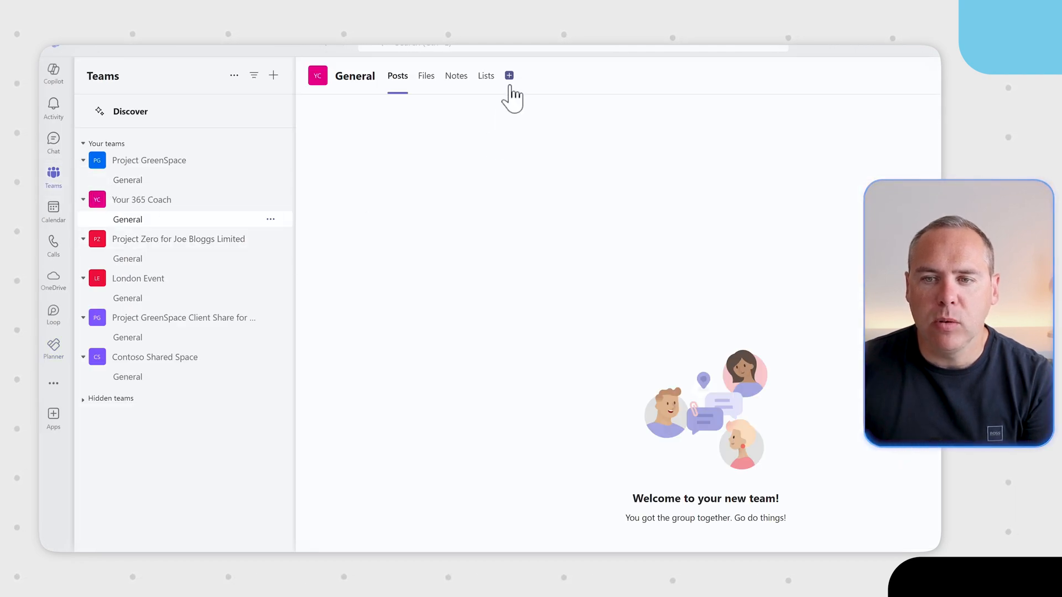
mouse_move(508, 75)
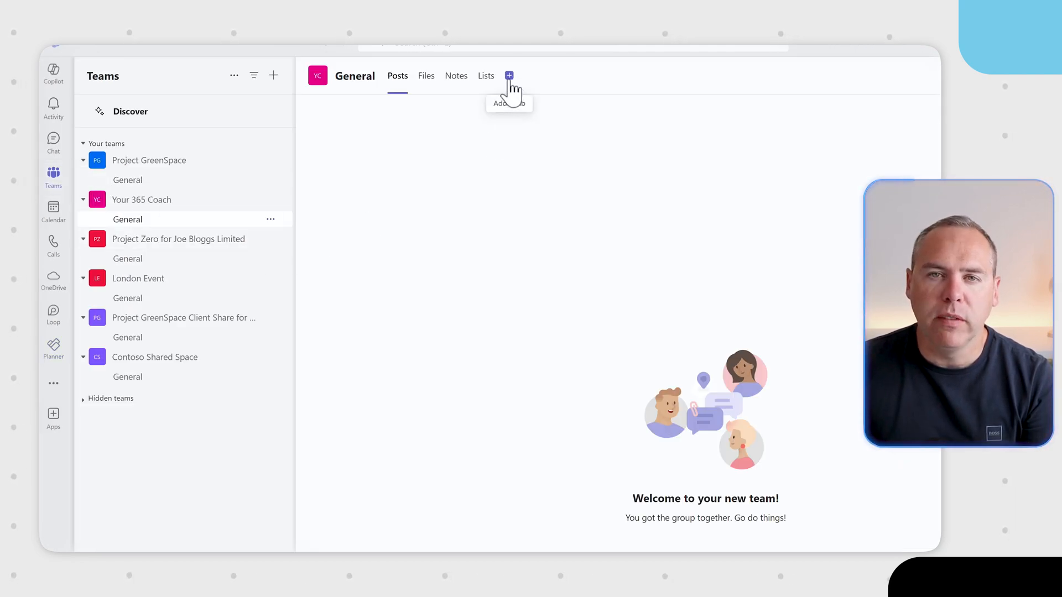
click(507, 75)
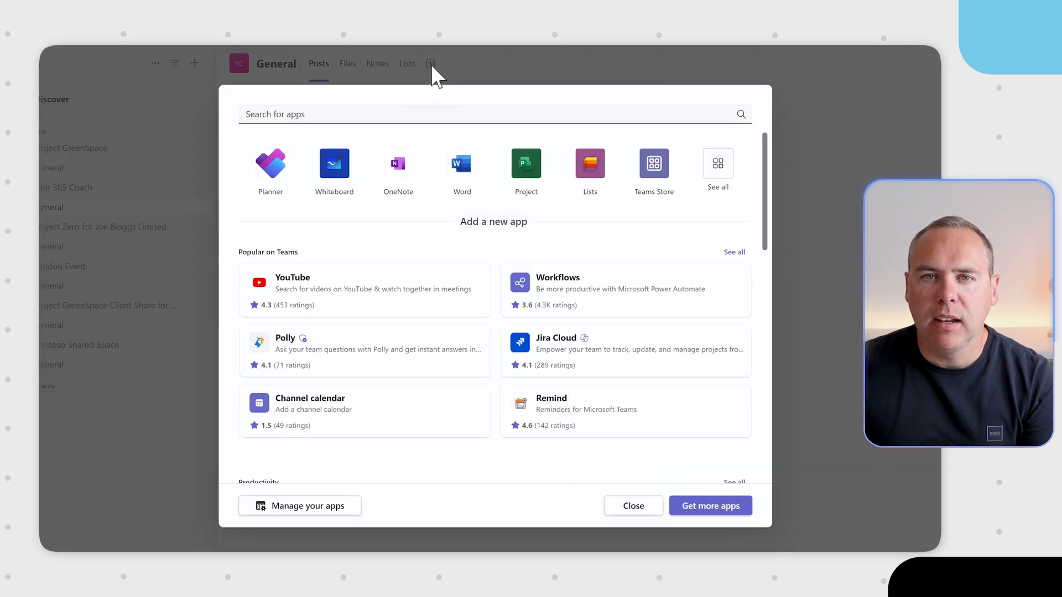
mouse_move(270, 176)
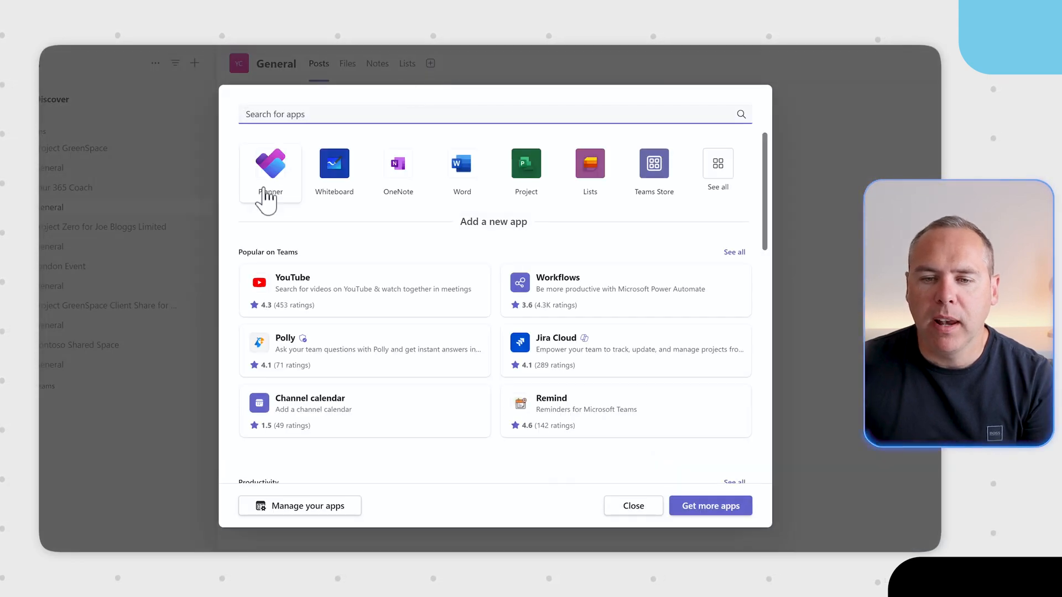
click(270, 163)
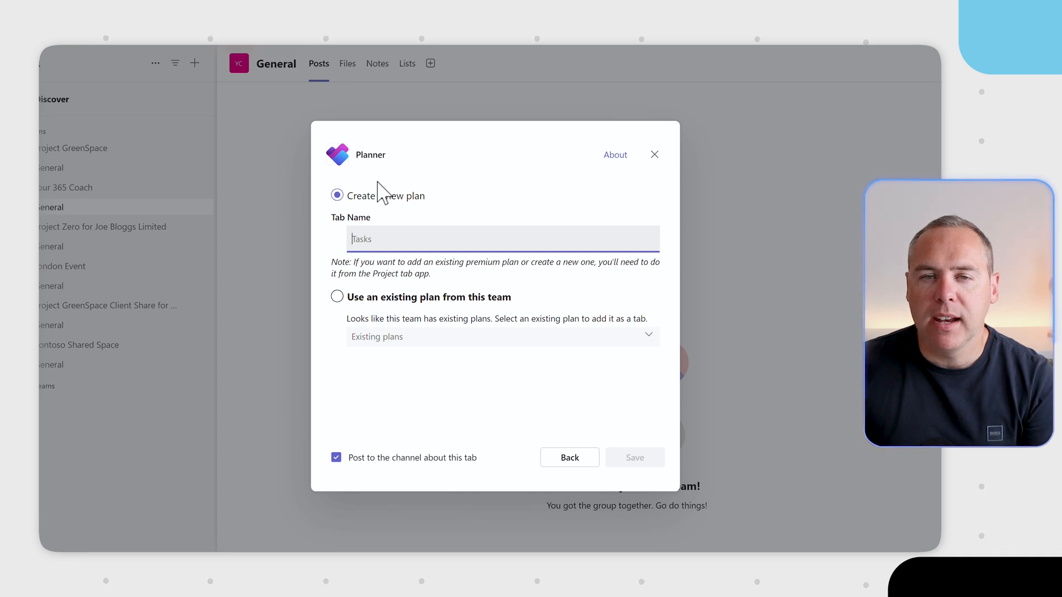
click(337, 296)
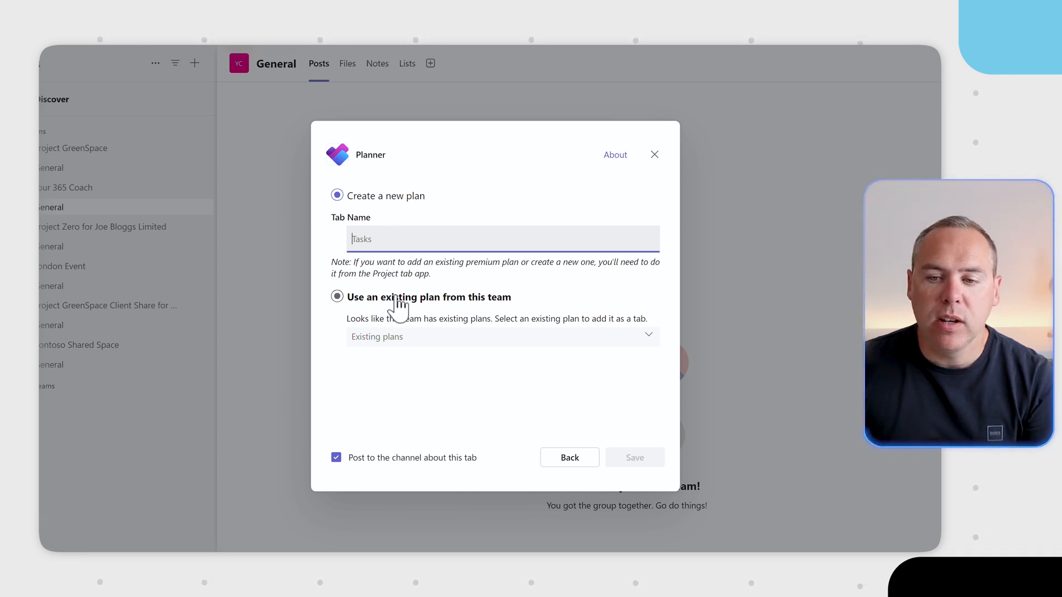
click(338, 296)
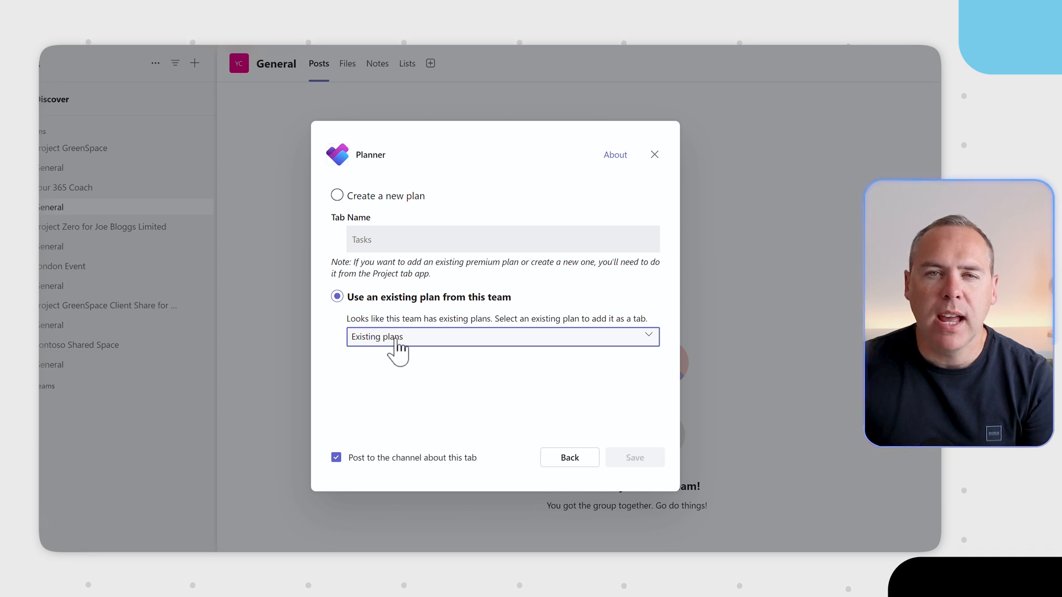
click(338, 196)
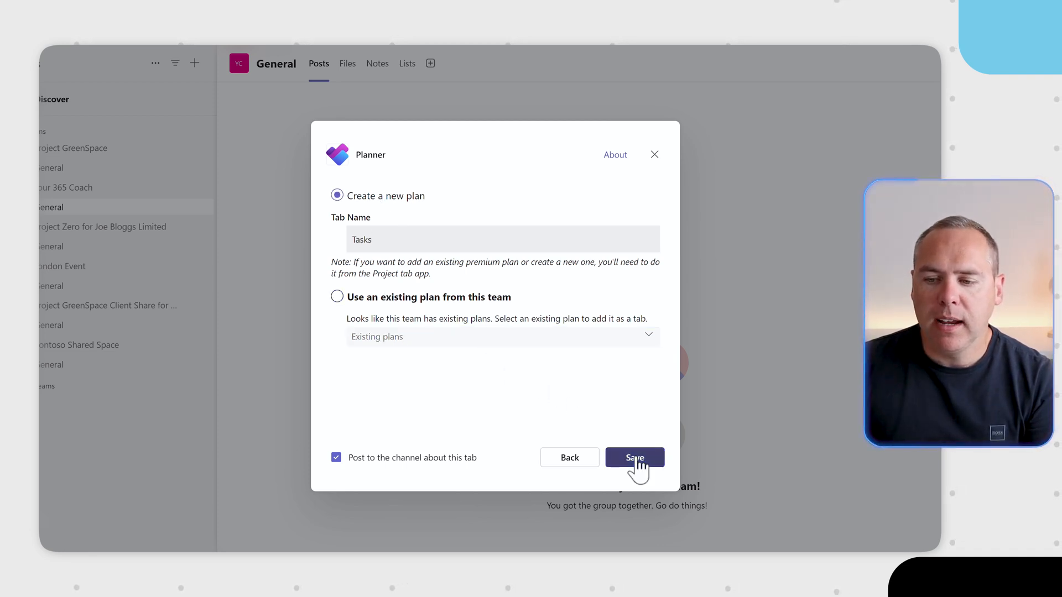
click(634, 458)
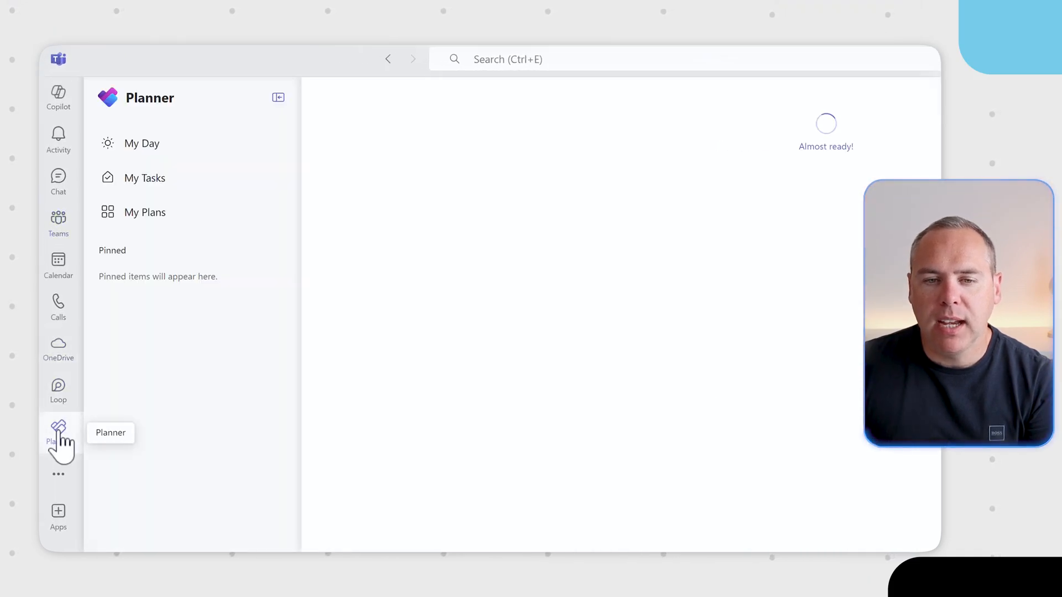
Step: Start a new Premium plan in Planner, check the Add to a group options, then dismiss the form
click(145, 212)
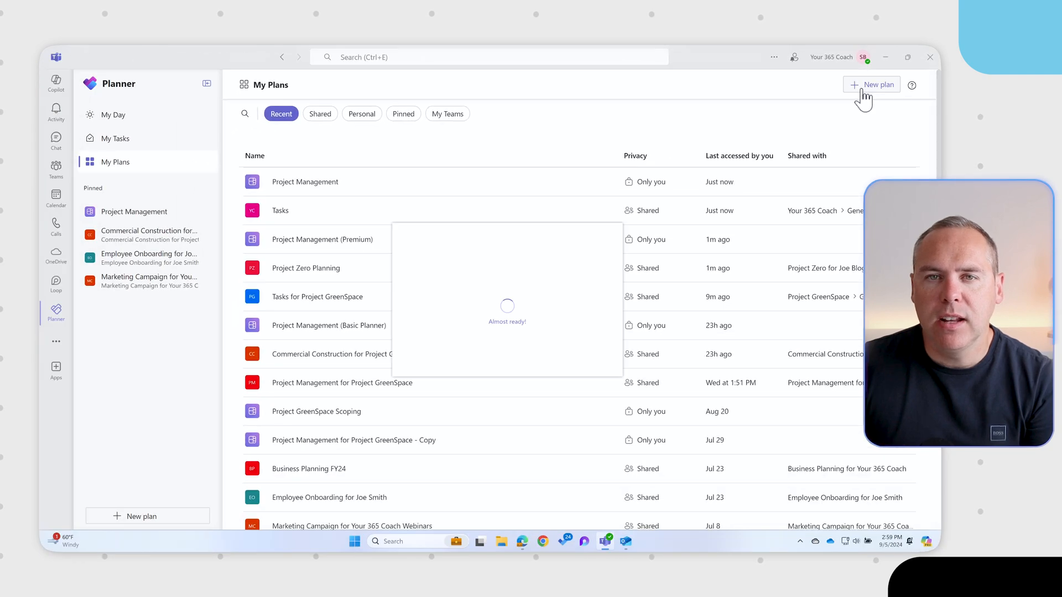
click(871, 85)
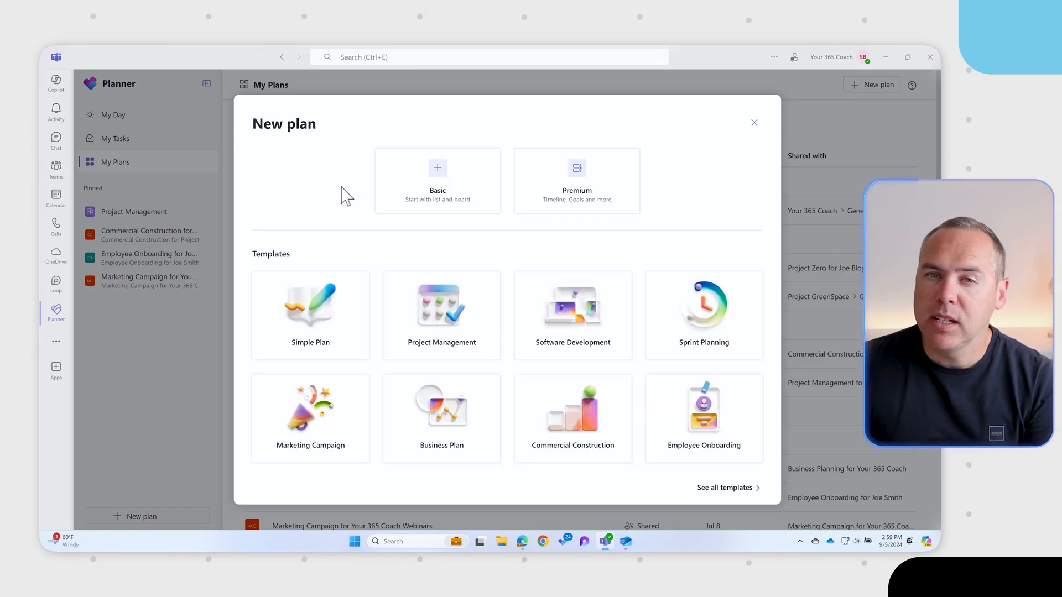
mouse_move(562, 203)
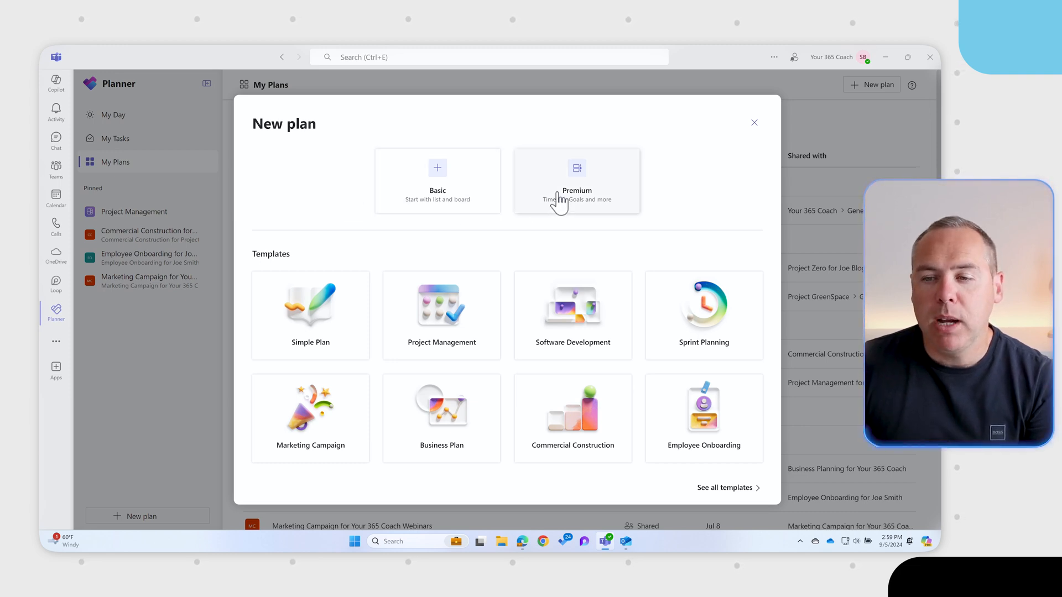
click(576, 181)
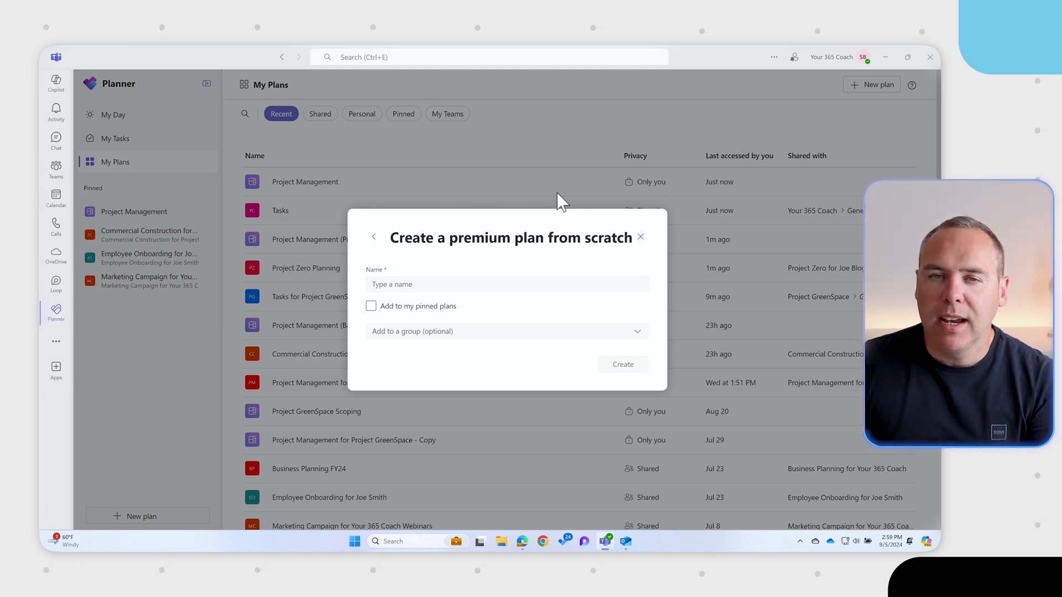
click(504, 331)
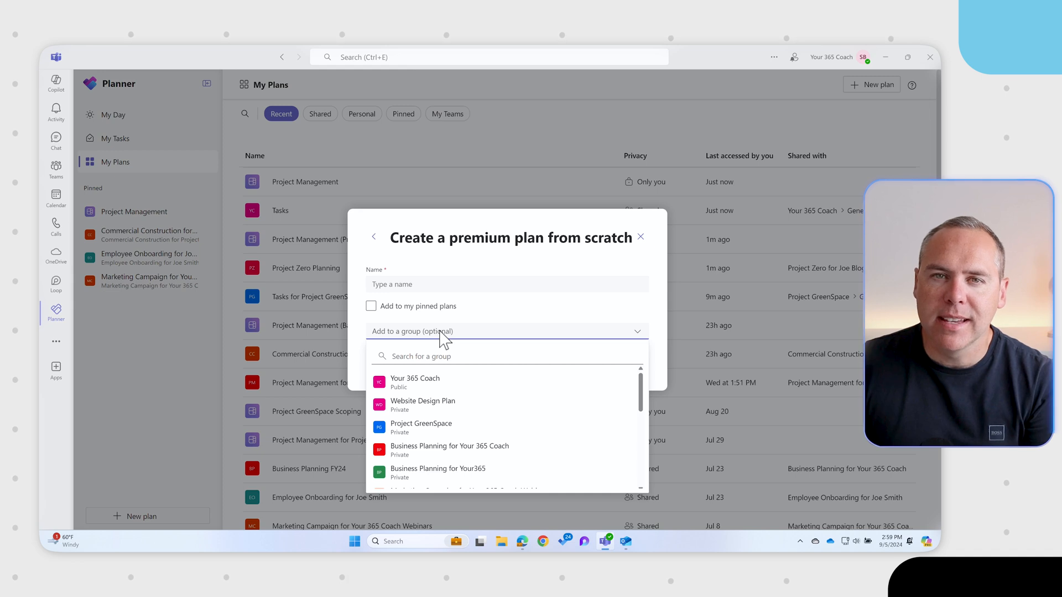
click(639, 236)
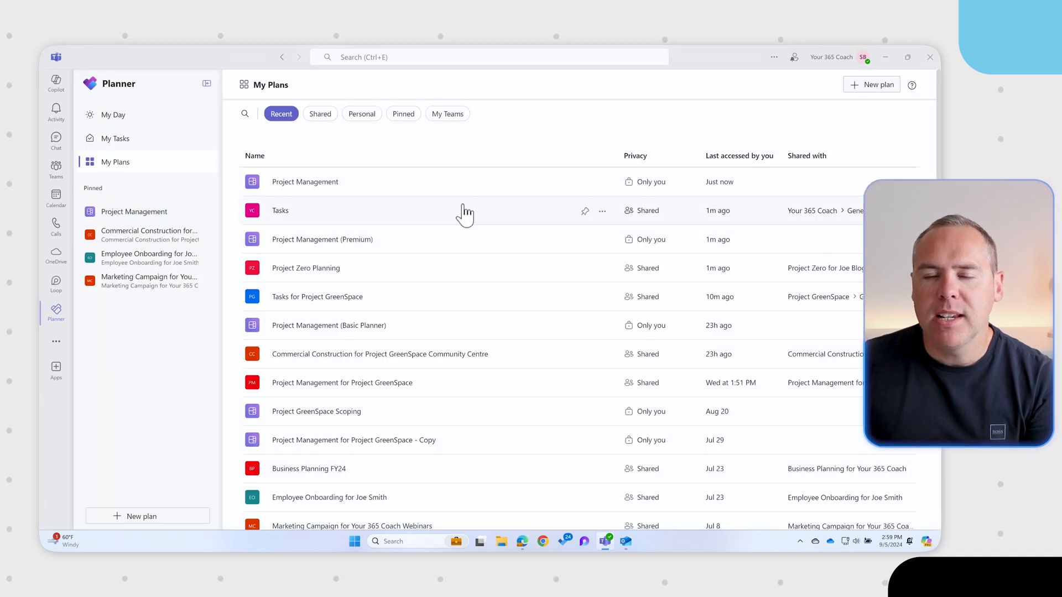